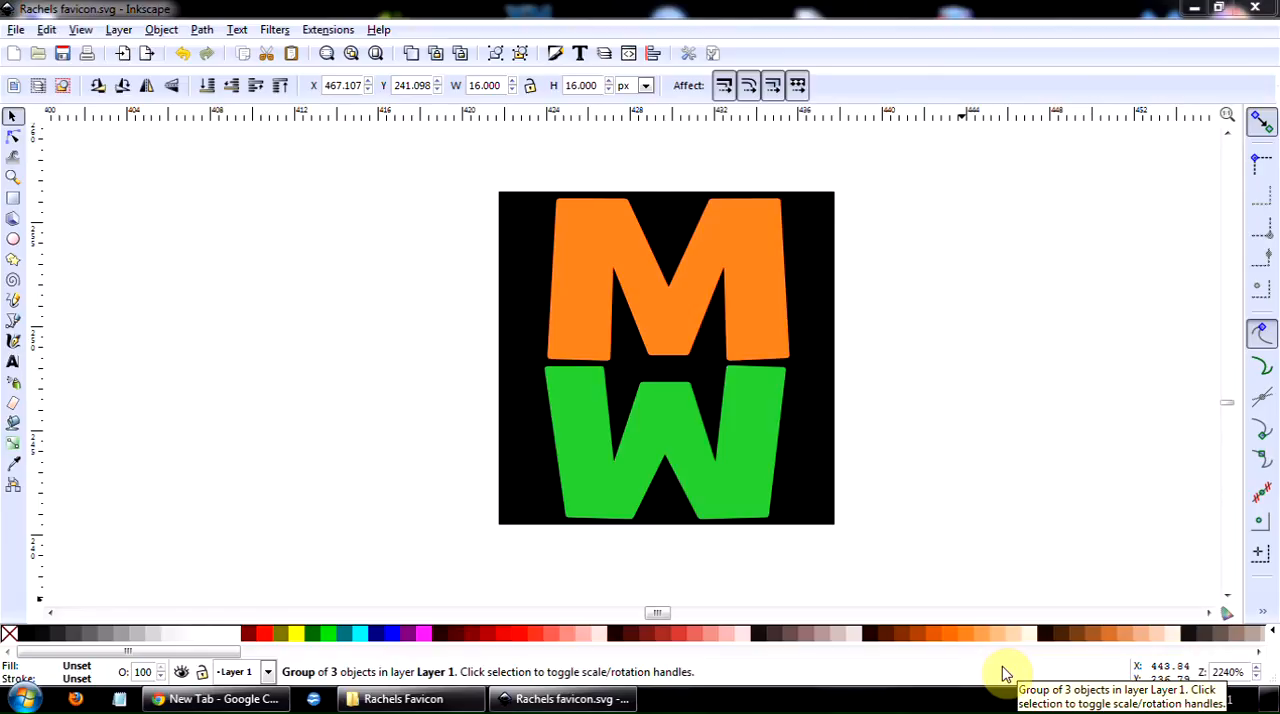
pyautogui.moveTo(900, 670)
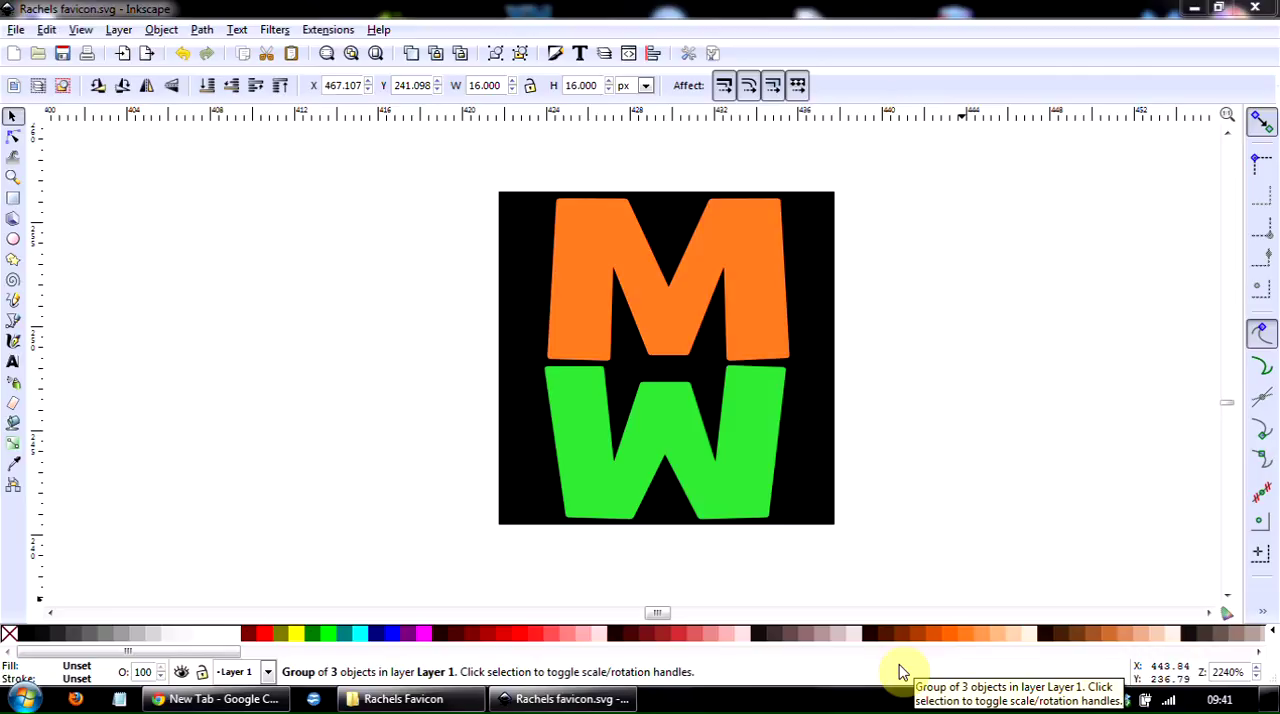
pyautogui.moveTo(800, 686)
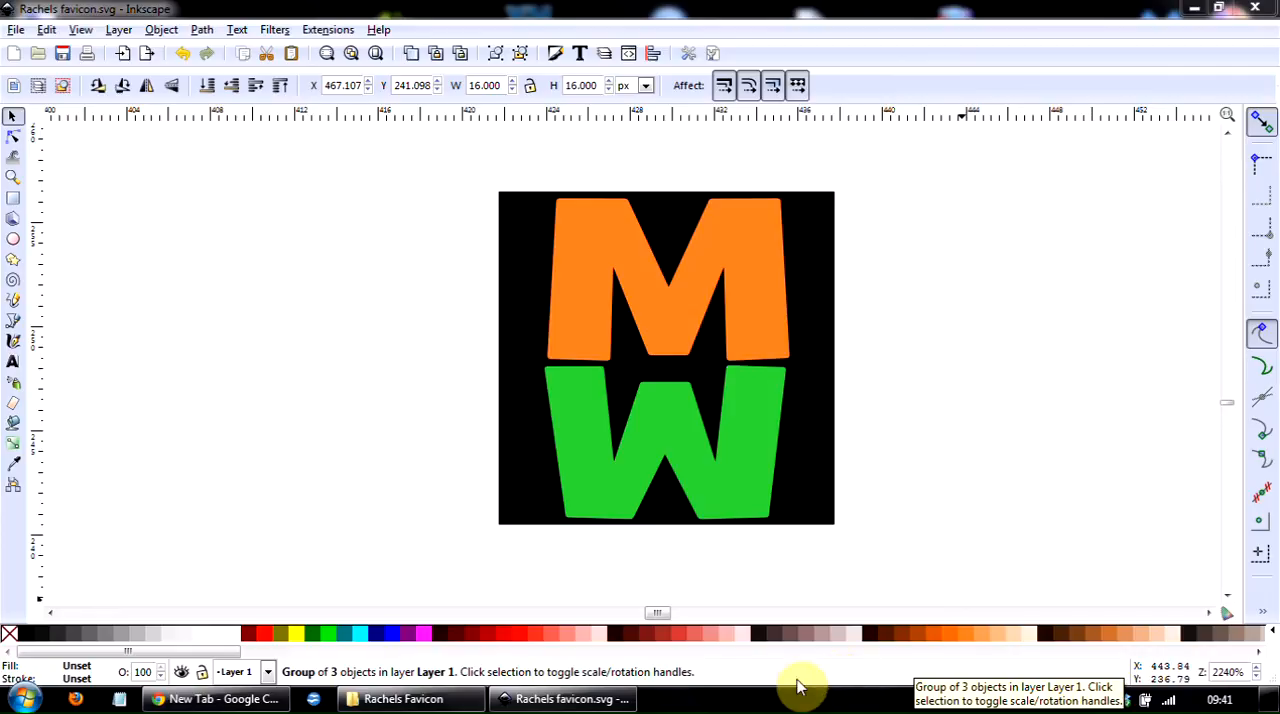
pyautogui.moveTo(750, 698)
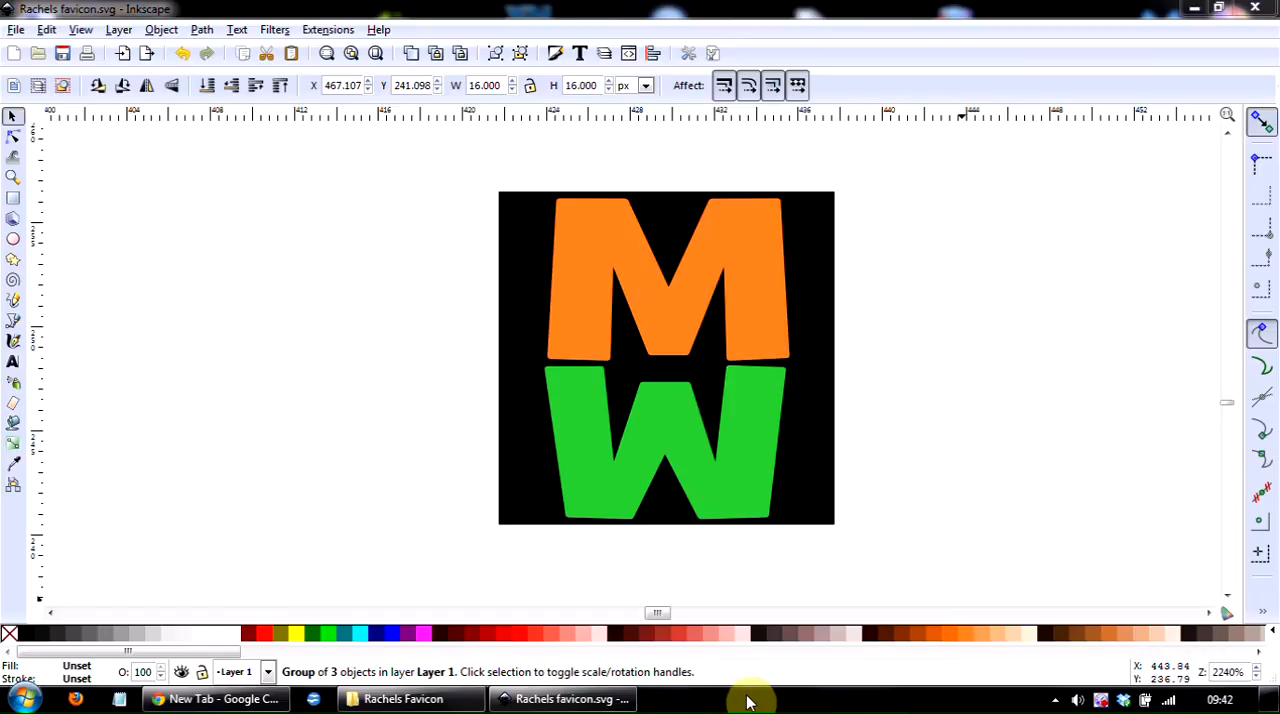
pyautogui.moveTo(403, 147)
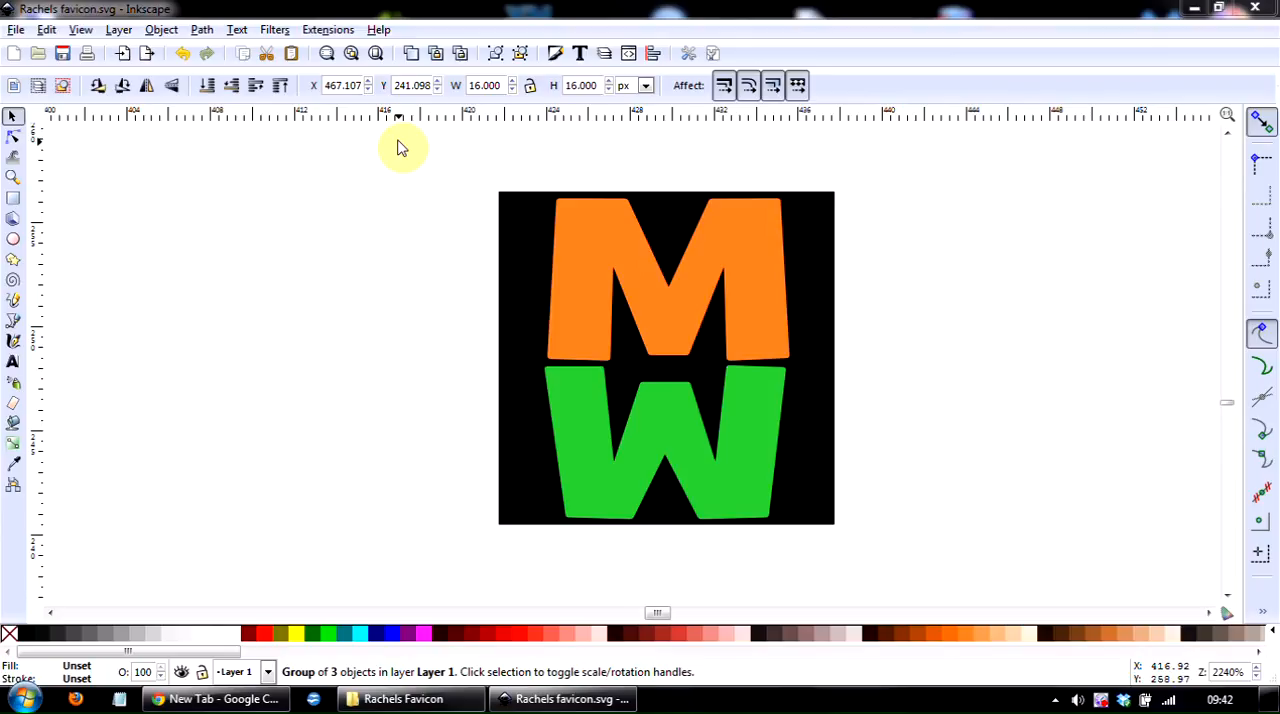
pyautogui.moveTo(951, 552)
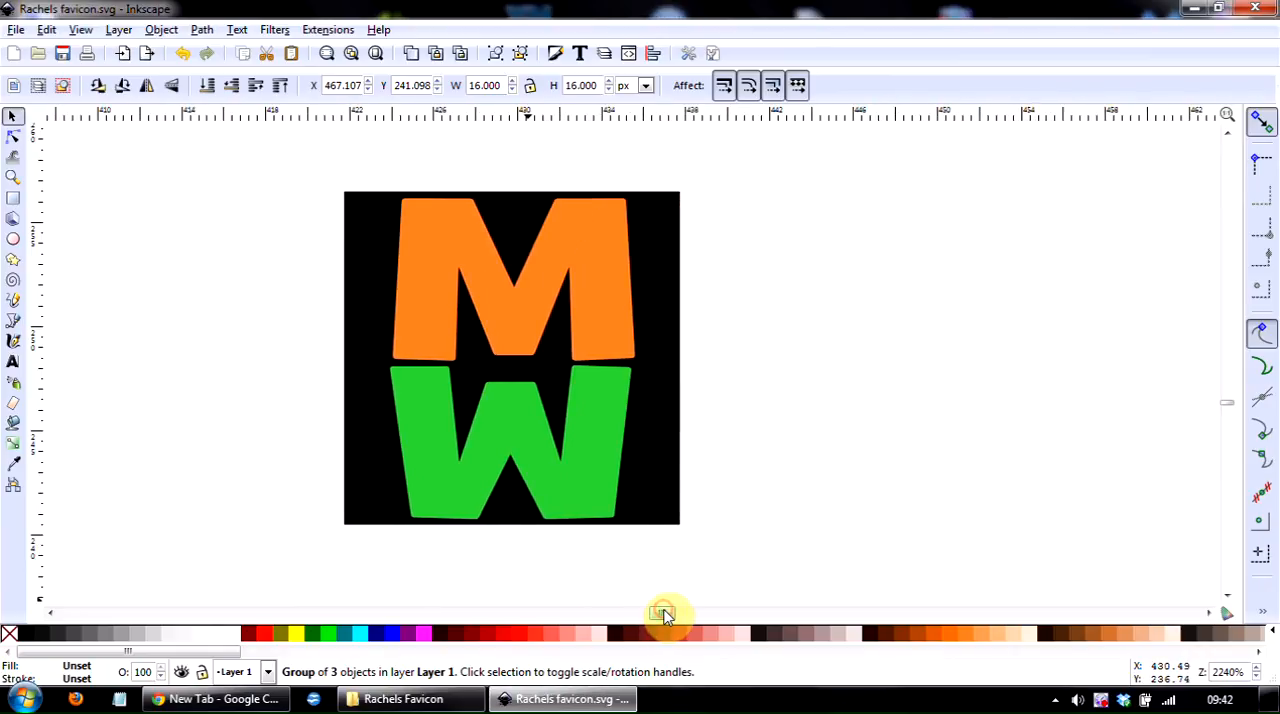
pyautogui.moveTo(668, 607)
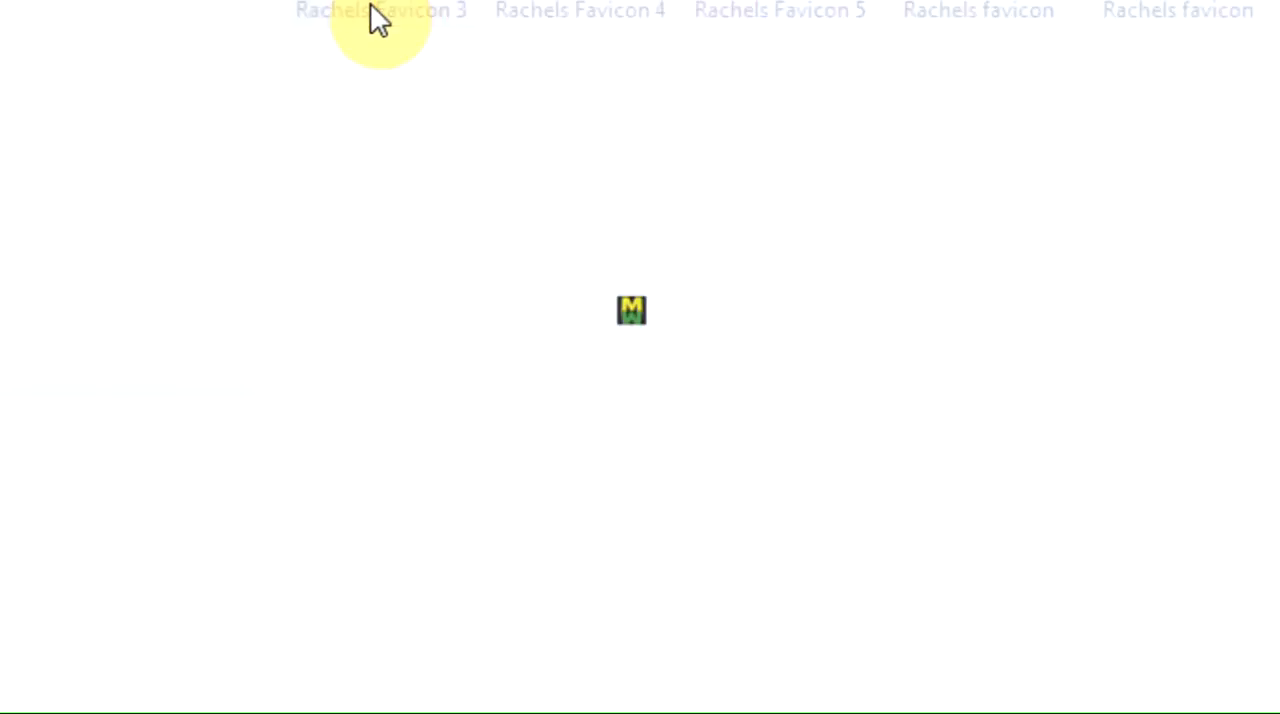
# - Preview the saved orange-M, green-W favicon at actual size in Windows Explorer
pyautogui.click(380, 11)
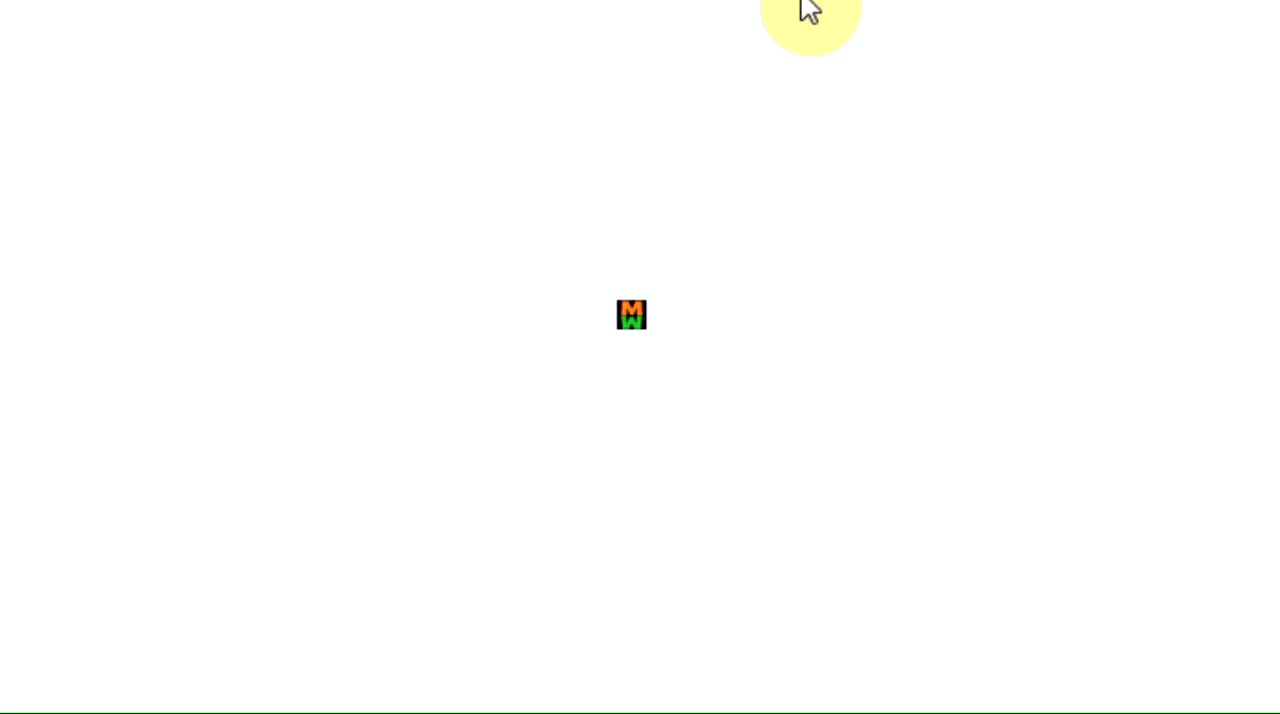
pyautogui.moveTo(805, 8)
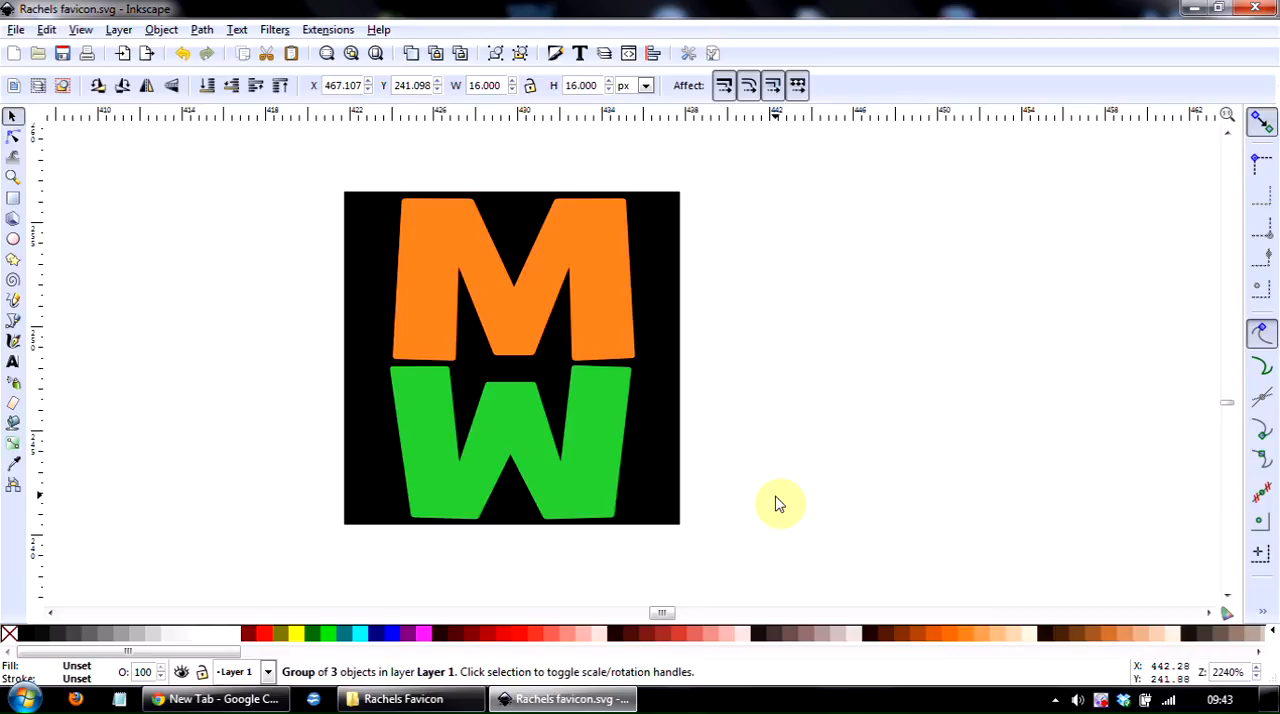
pyautogui.moveTo(800, 293)
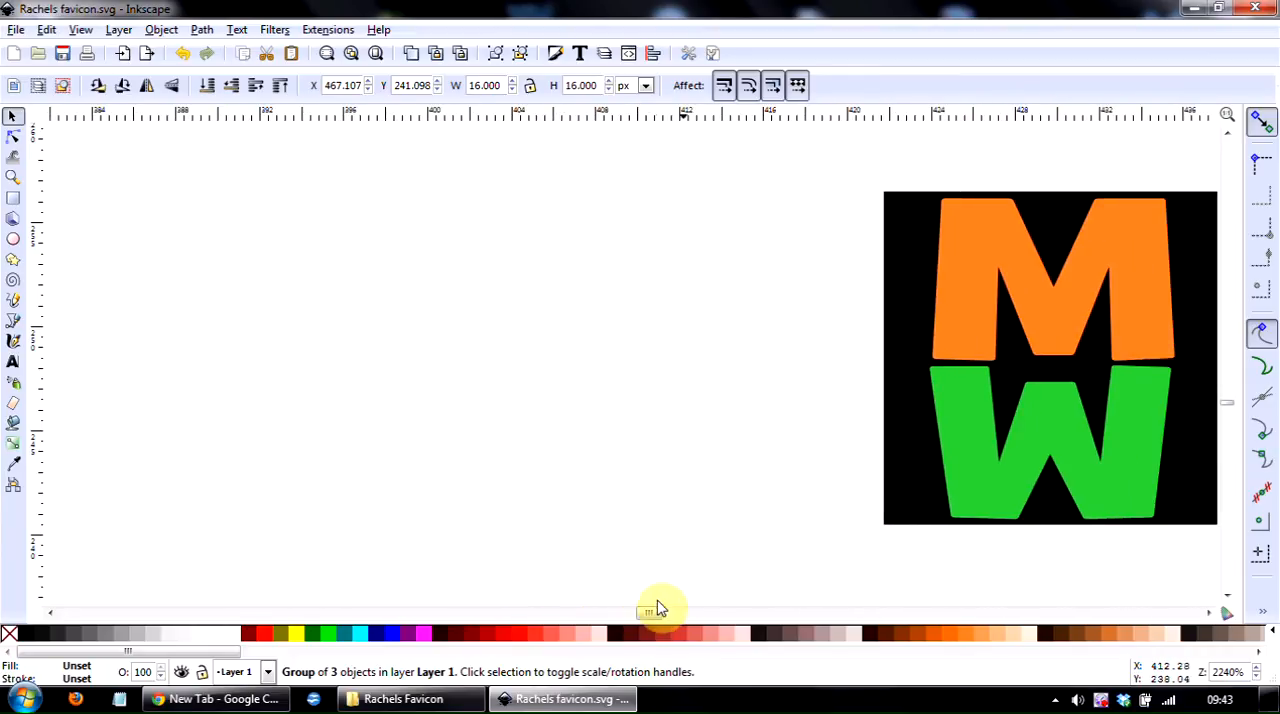
# - Draw a rectangle, size it to 16×16 px, and fill it black
pyautogui.moveTo(249, 208); pyautogui.dragTo(278, 416)
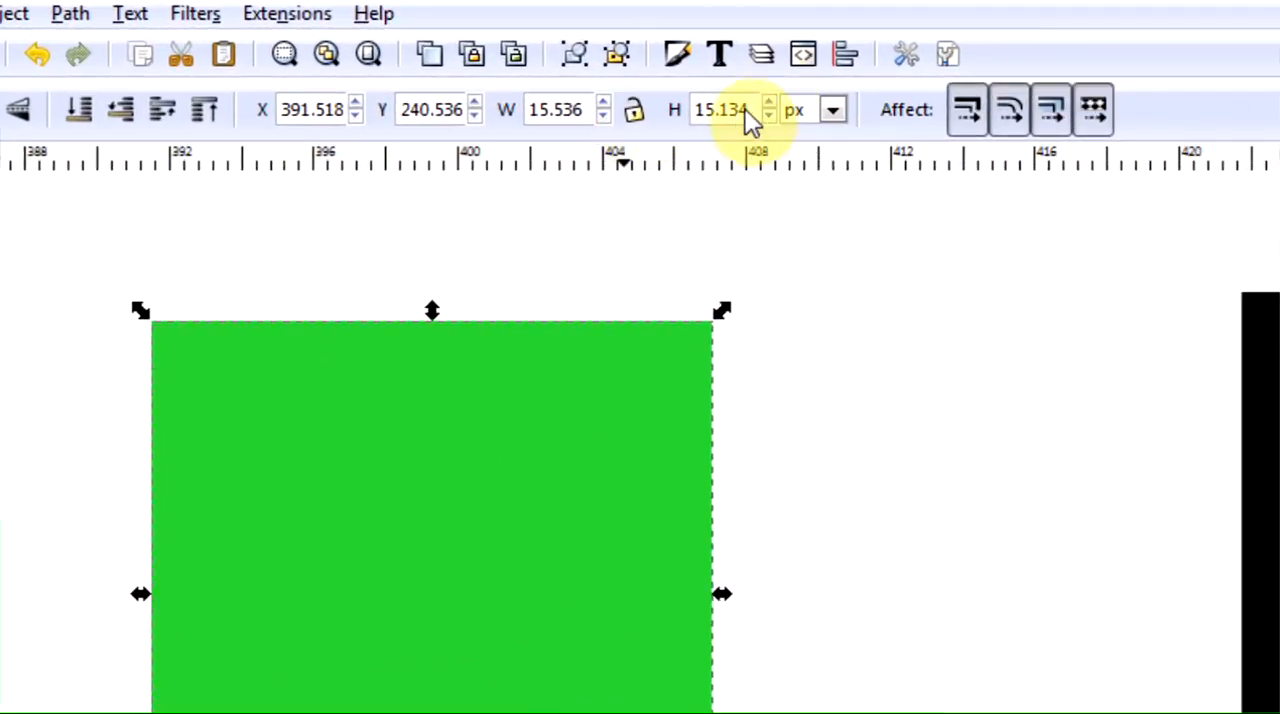
pyautogui.moveTo(540, 110)
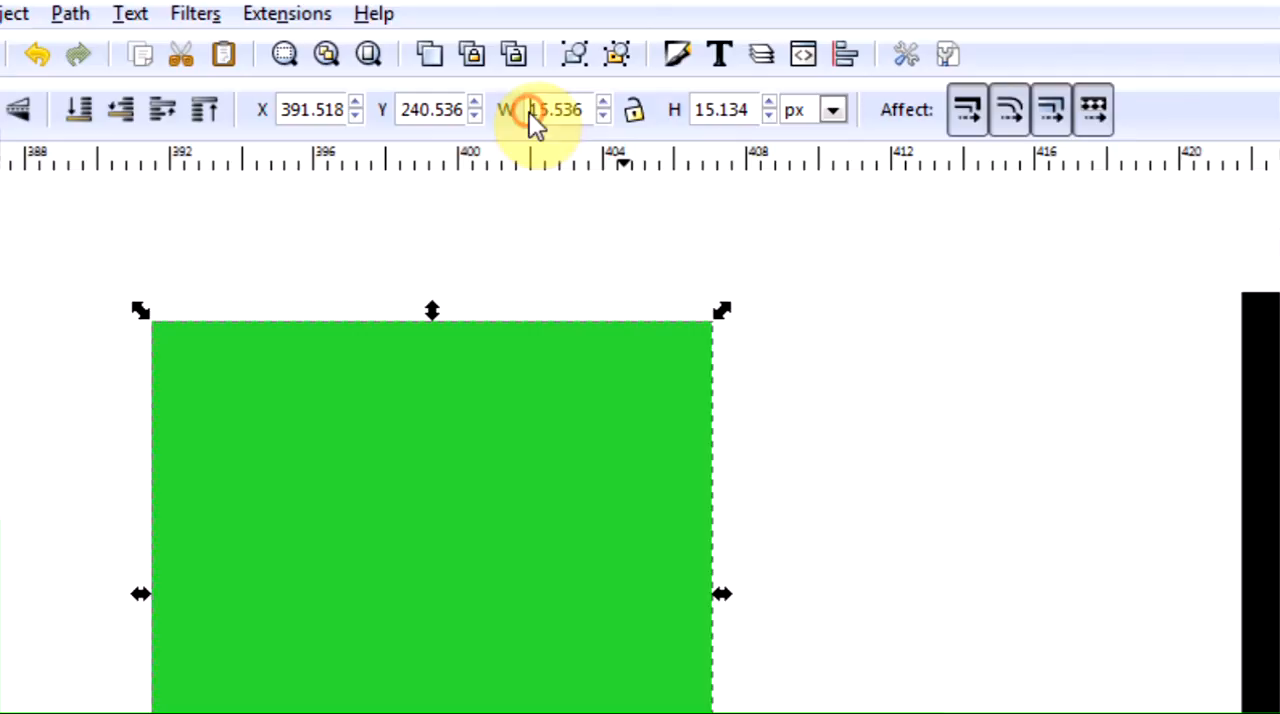
pyautogui.tripleClick(555, 109)
pyautogui.write('16.000')
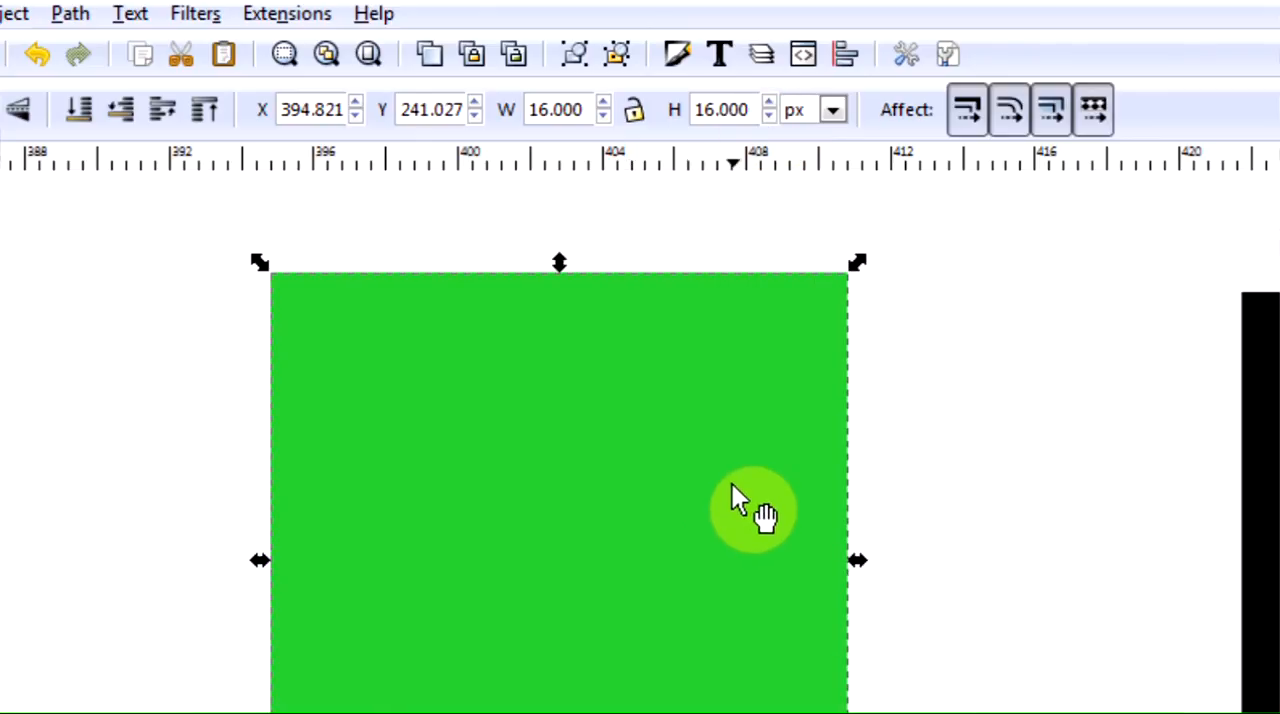
pyautogui.moveTo(245, 405)
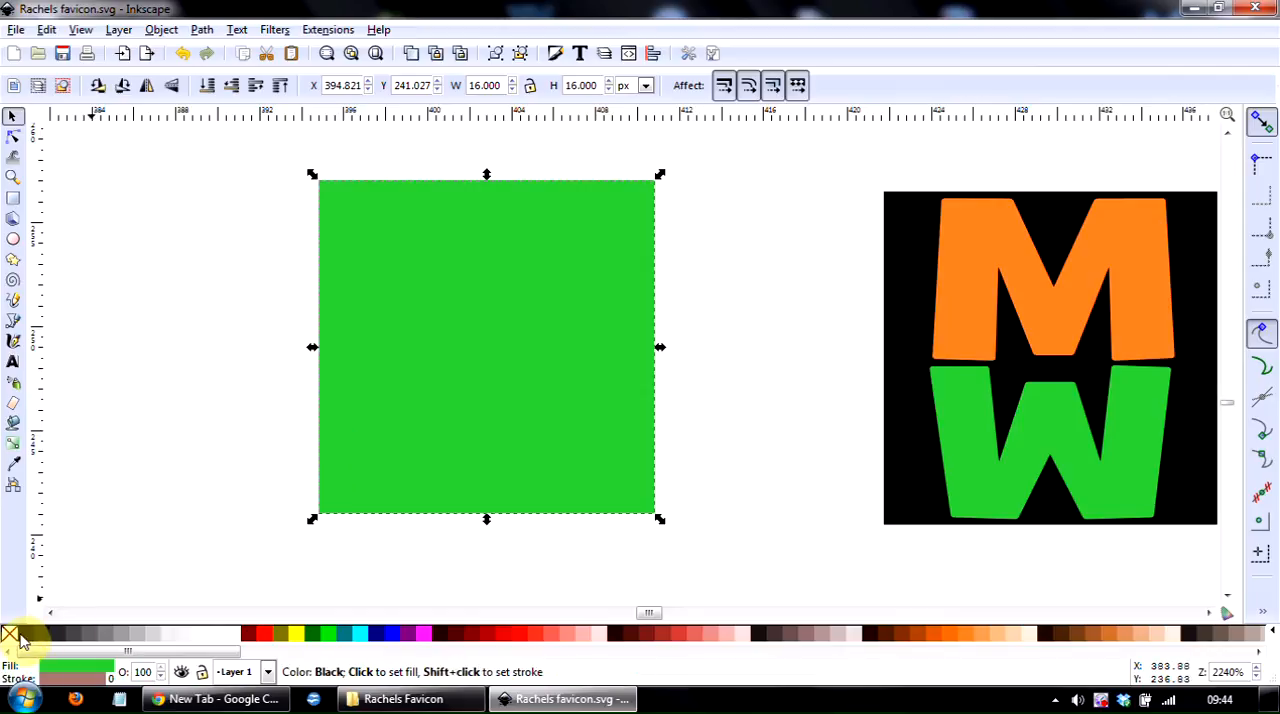
pyautogui.moveTo(735, 655)
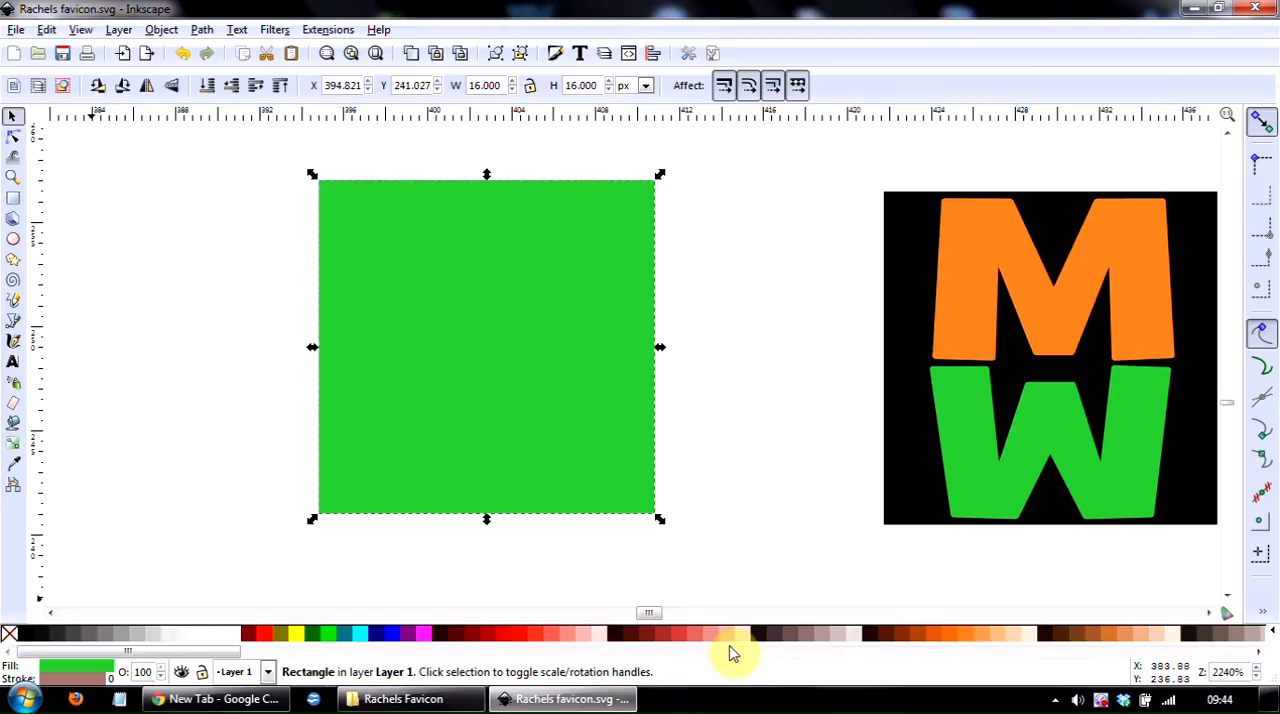
pyautogui.moveTo(10, 634)
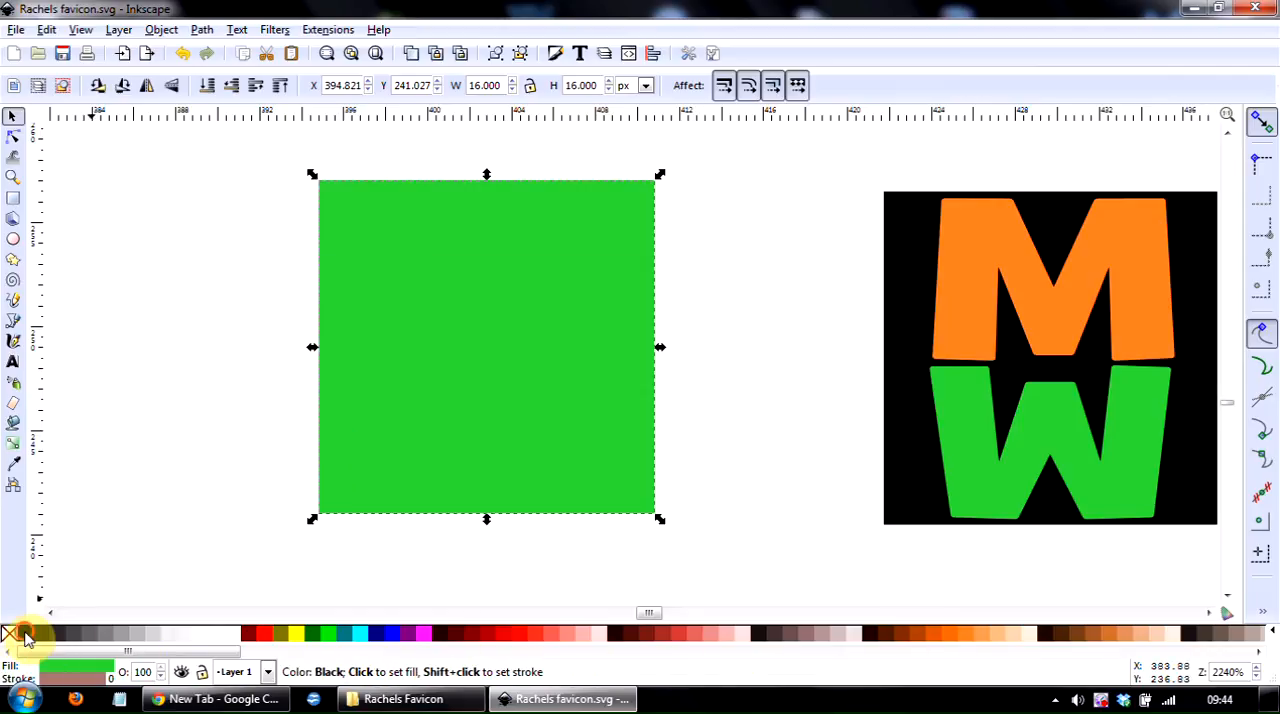
pyautogui.click(9, 633)
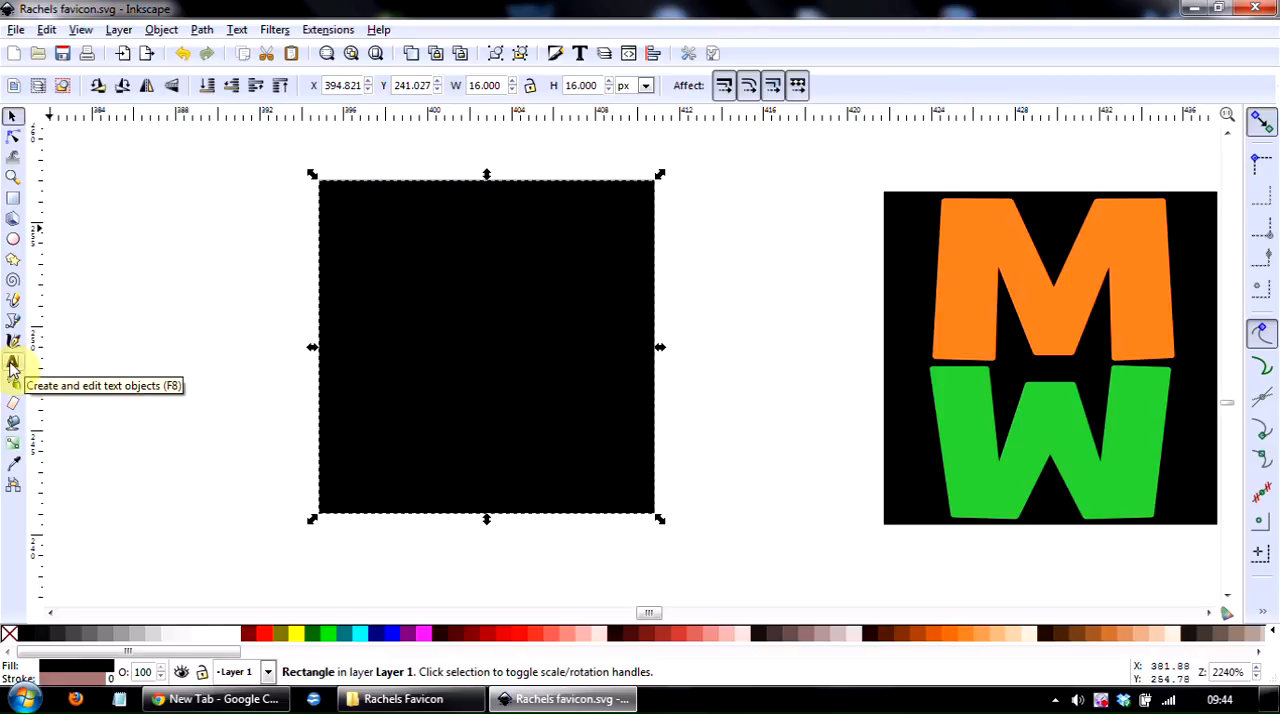
pyautogui.click(13, 362)
pyautogui.write('M')
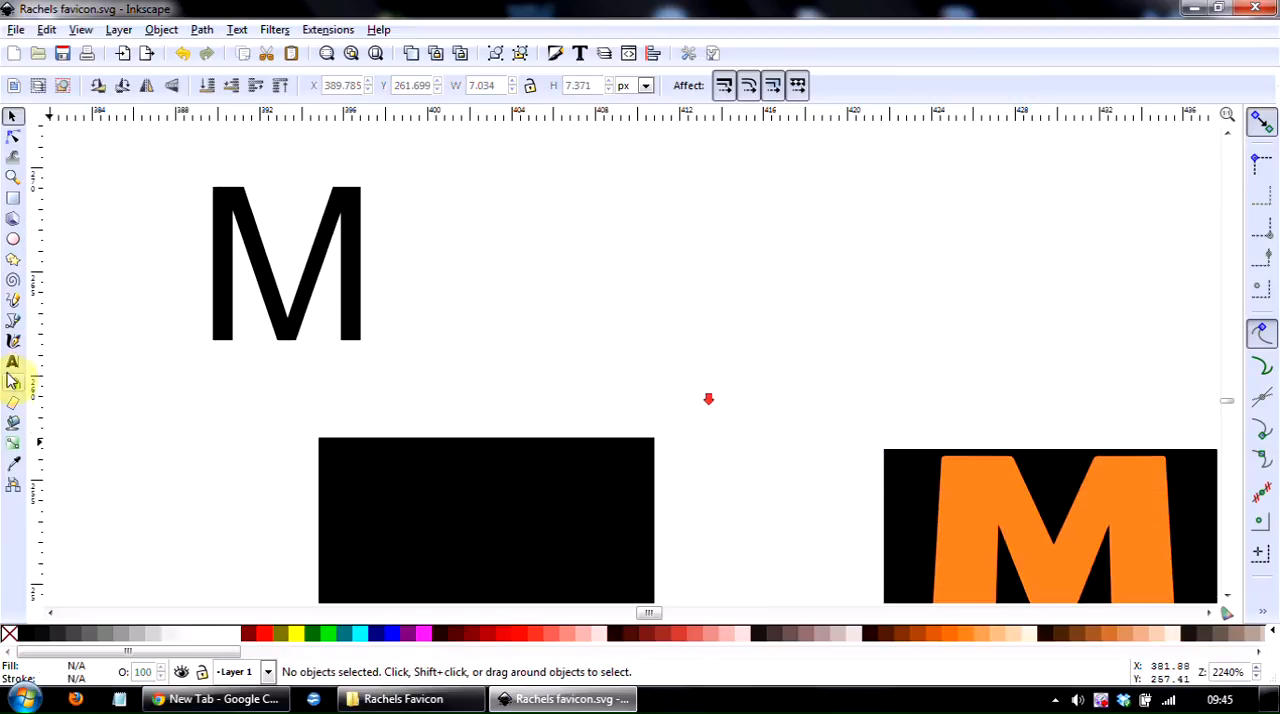
# - Add a W letter and shrink it to match the M's height beside it
pyautogui.click(14, 362)
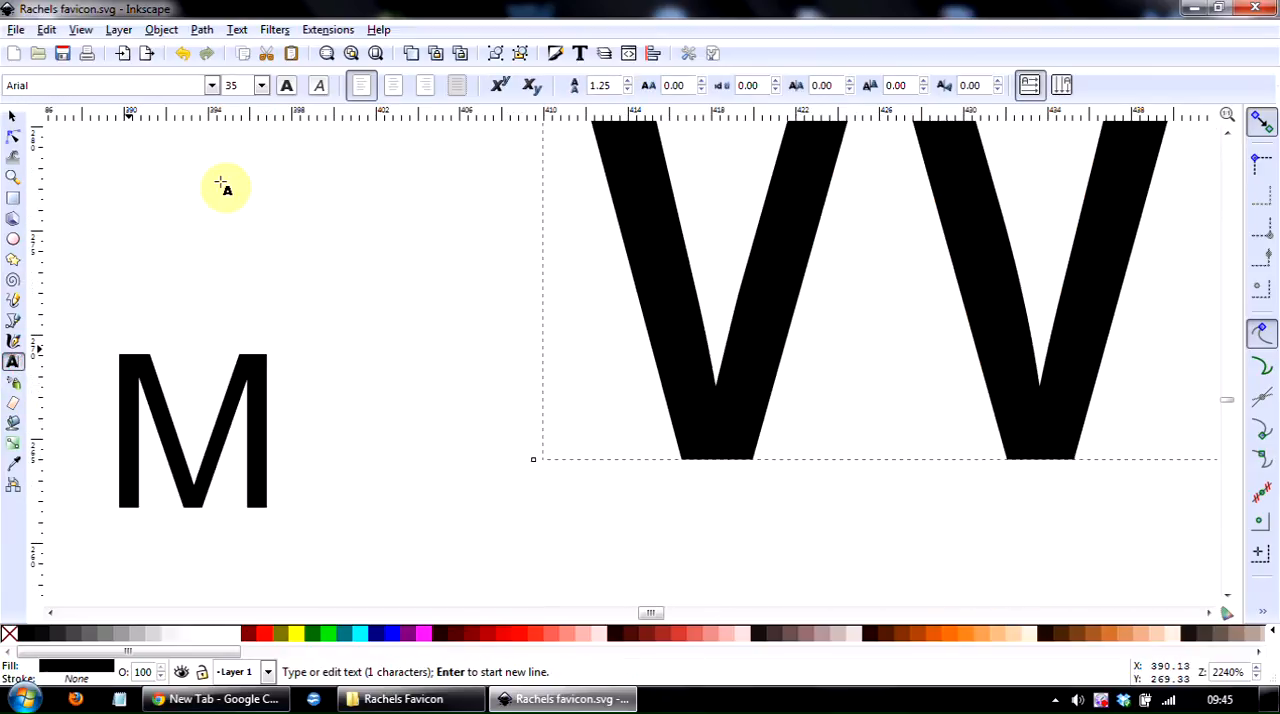
pyautogui.click(13, 117)
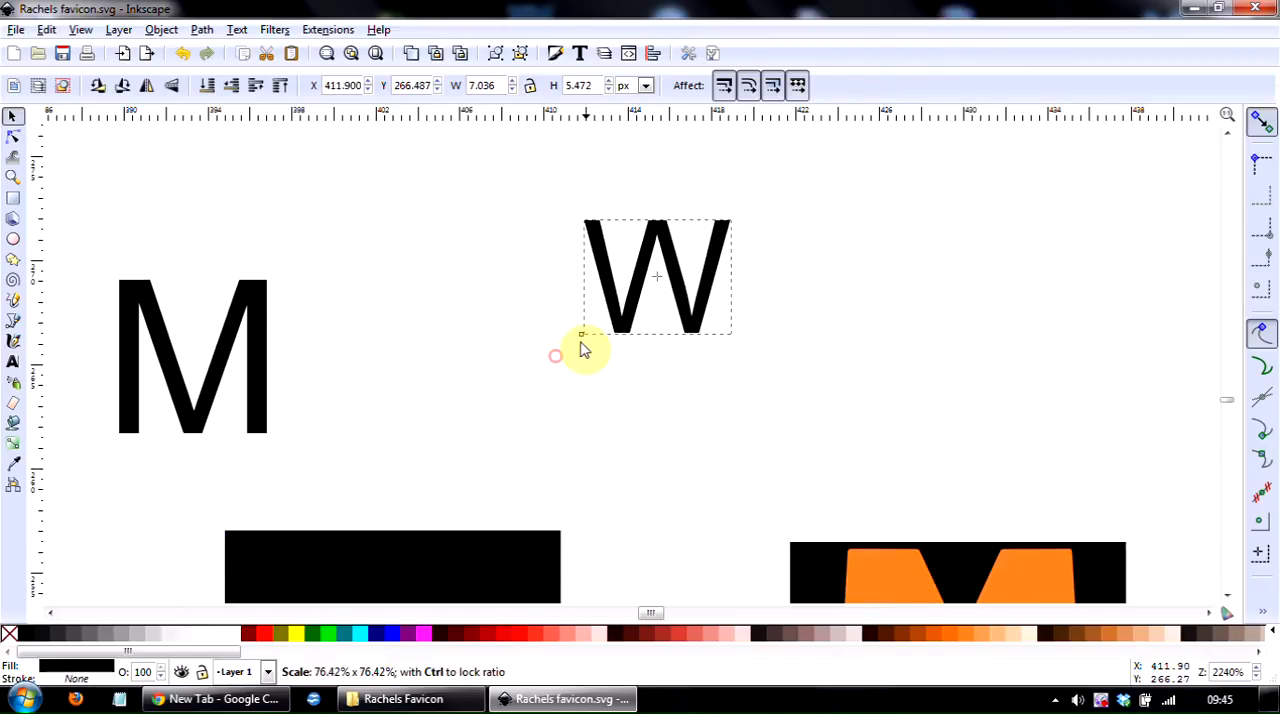
pyautogui.moveTo(655, 277); pyautogui.dragTo(490, 298)
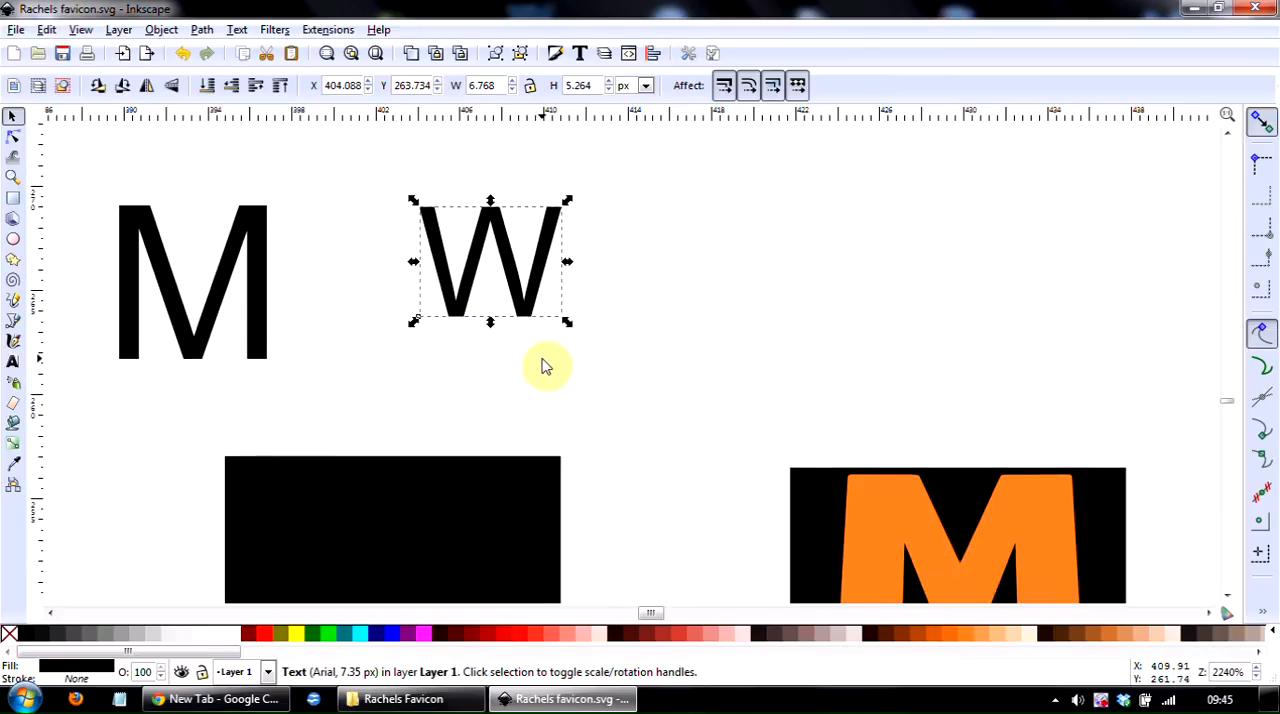
pyautogui.moveTo(515, 285)
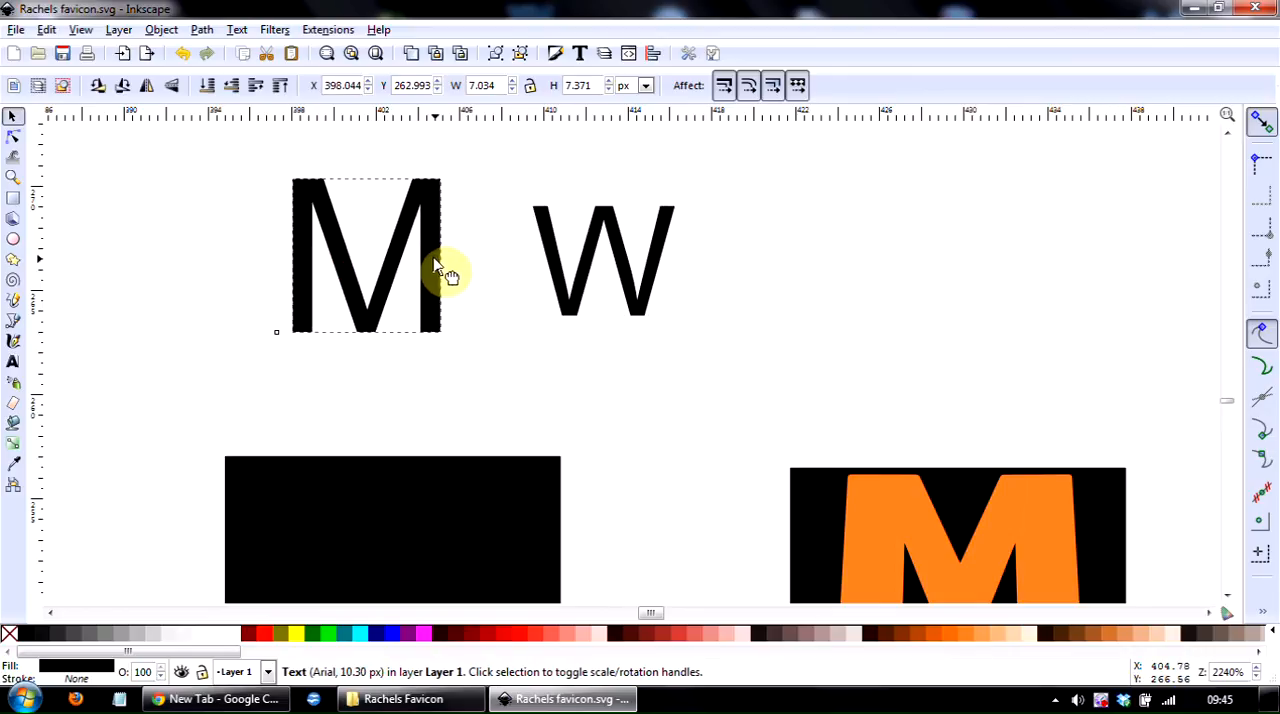
pyautogui.click(365, 255)
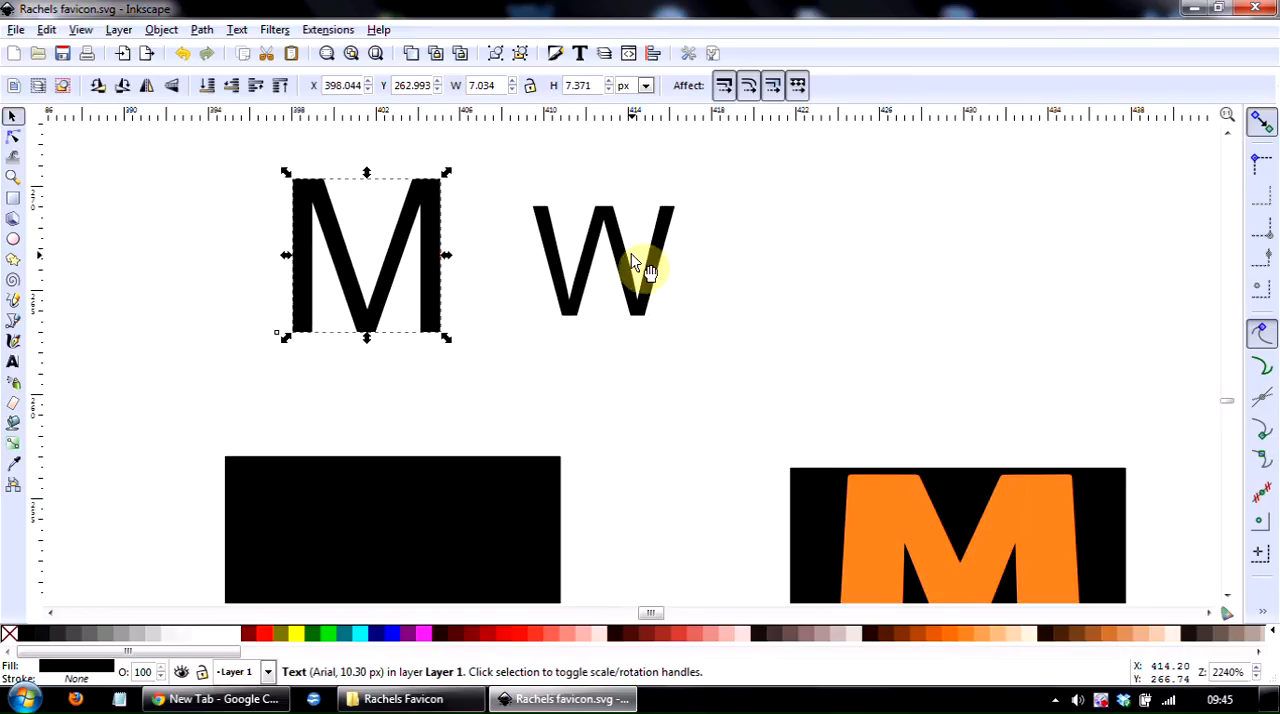
pyautogui.click(600, 257)
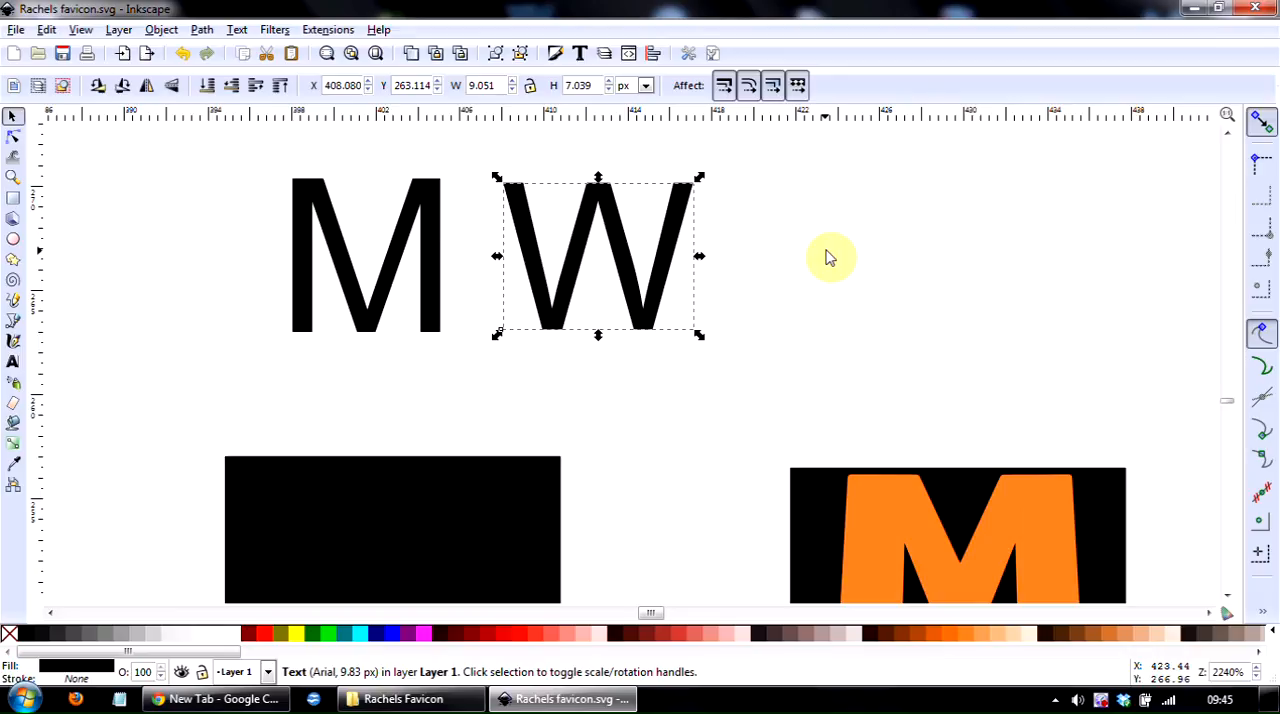
# - Apply the GrilledCheese BTN font to the W through the Text and Font dialog
pyautogui.click(237, 29)
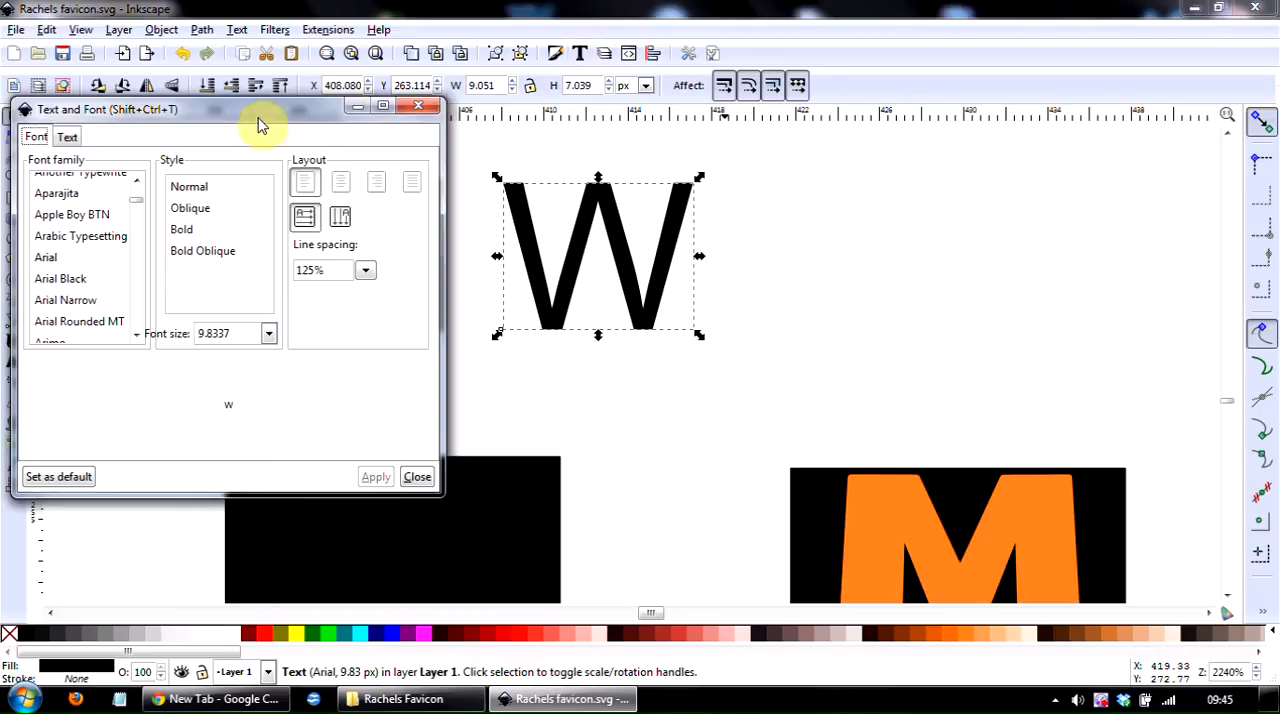
pyautogui.moveTo(260, 109); pyautogui.dragTo(1000, 50)
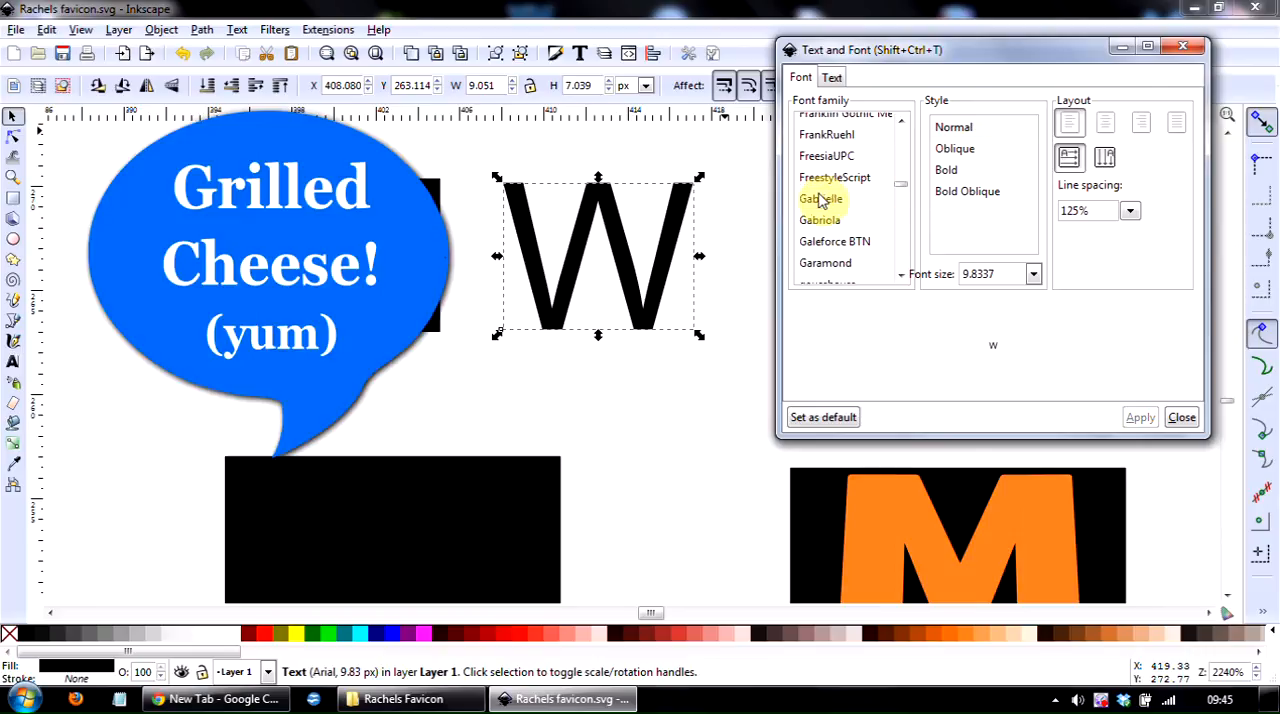
pyautogui.click(843, 198)
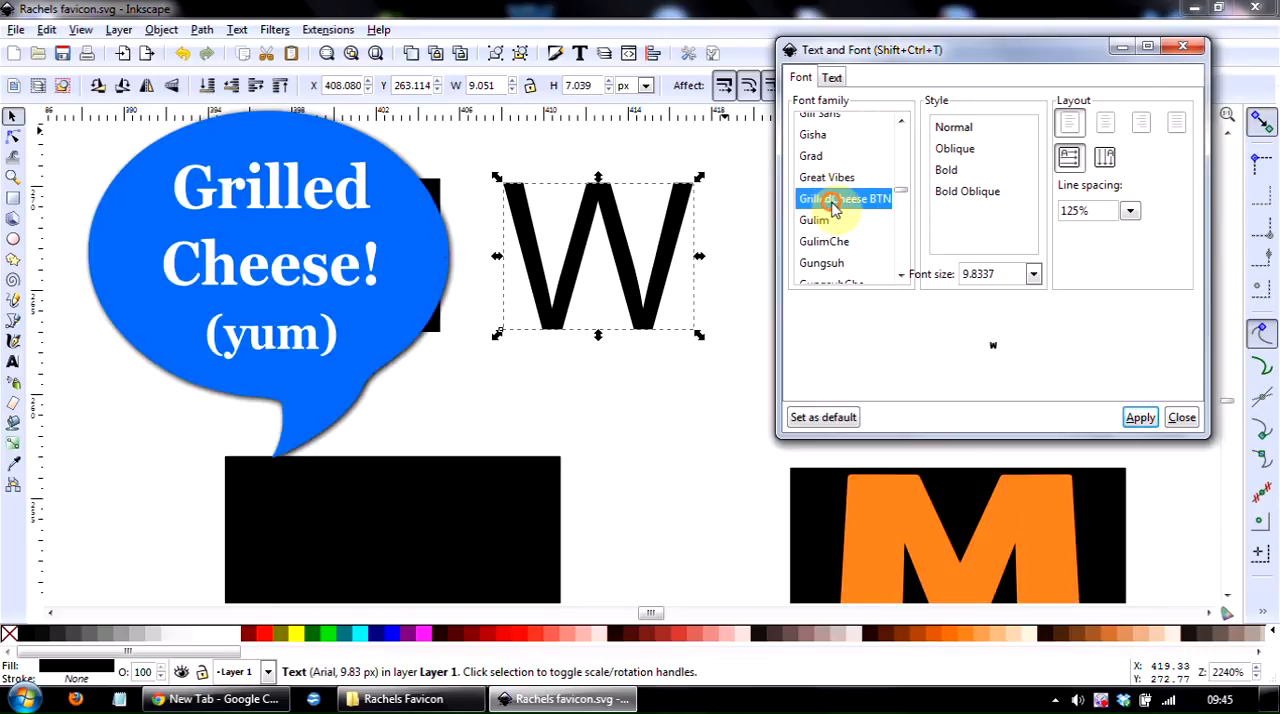
pyautogui.click(1139, 417)
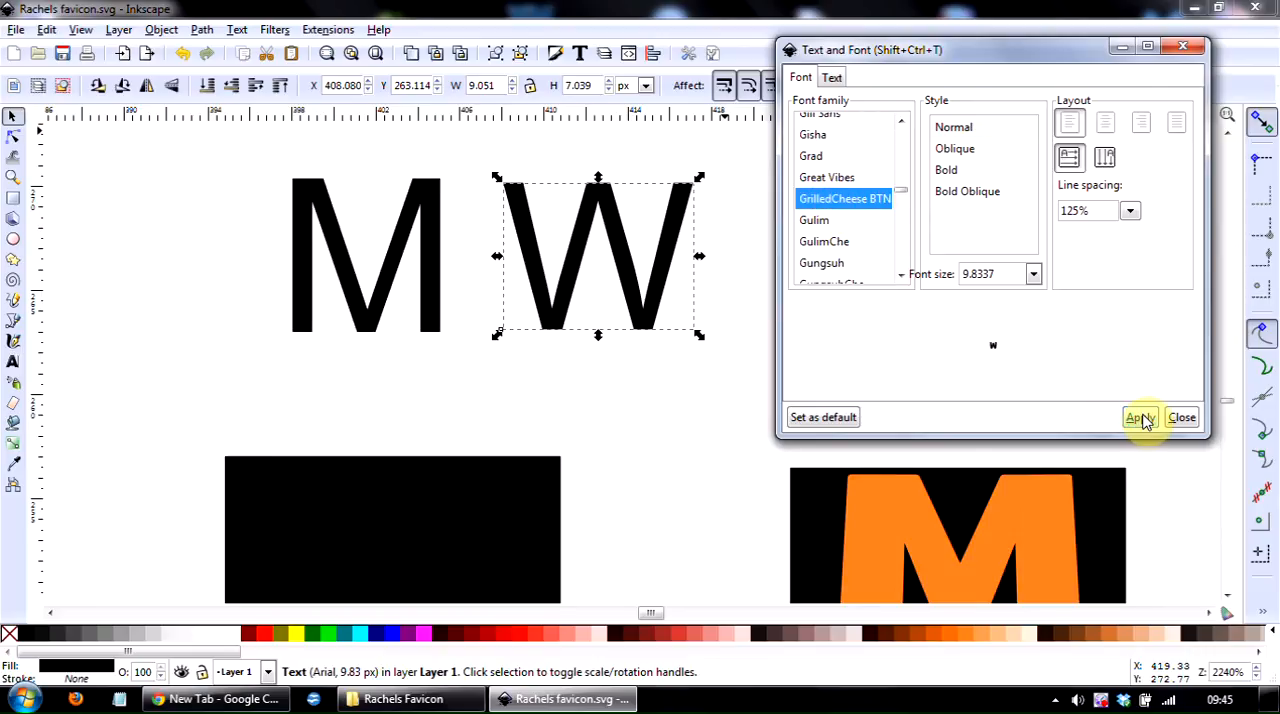
pyautogui.click(1140, 417)
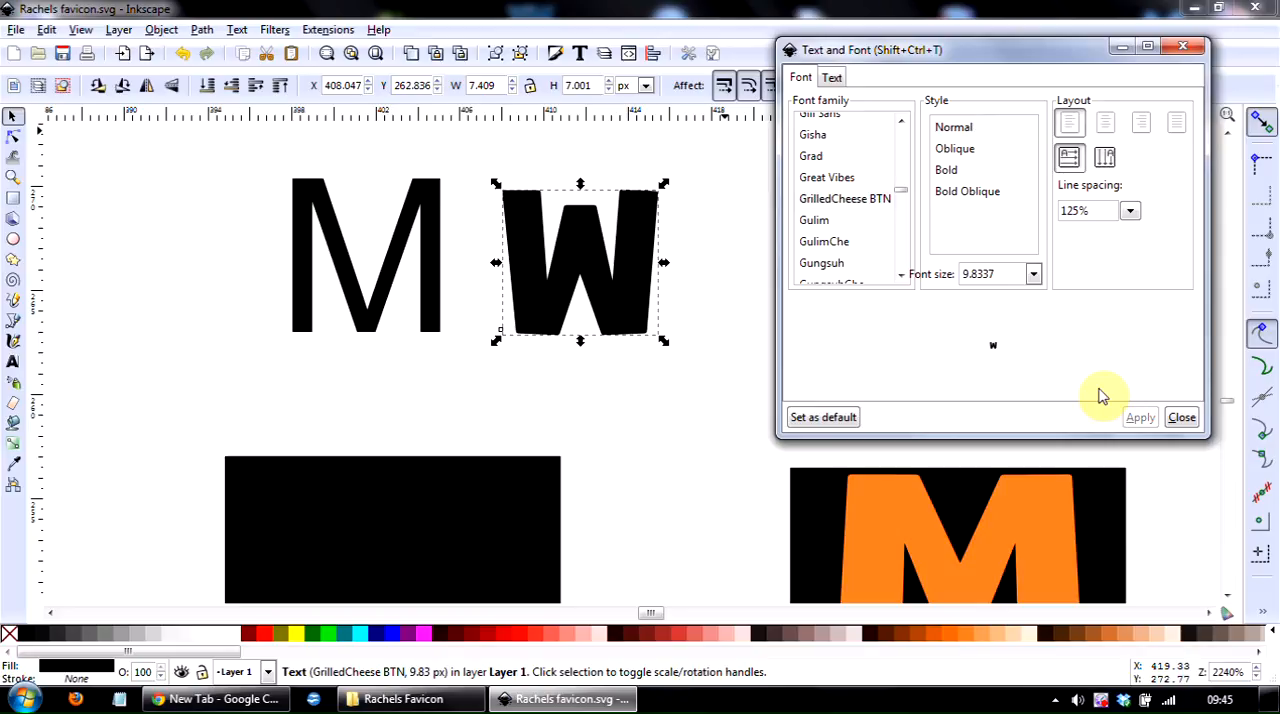
pyautogui.moveTo(318, 208)
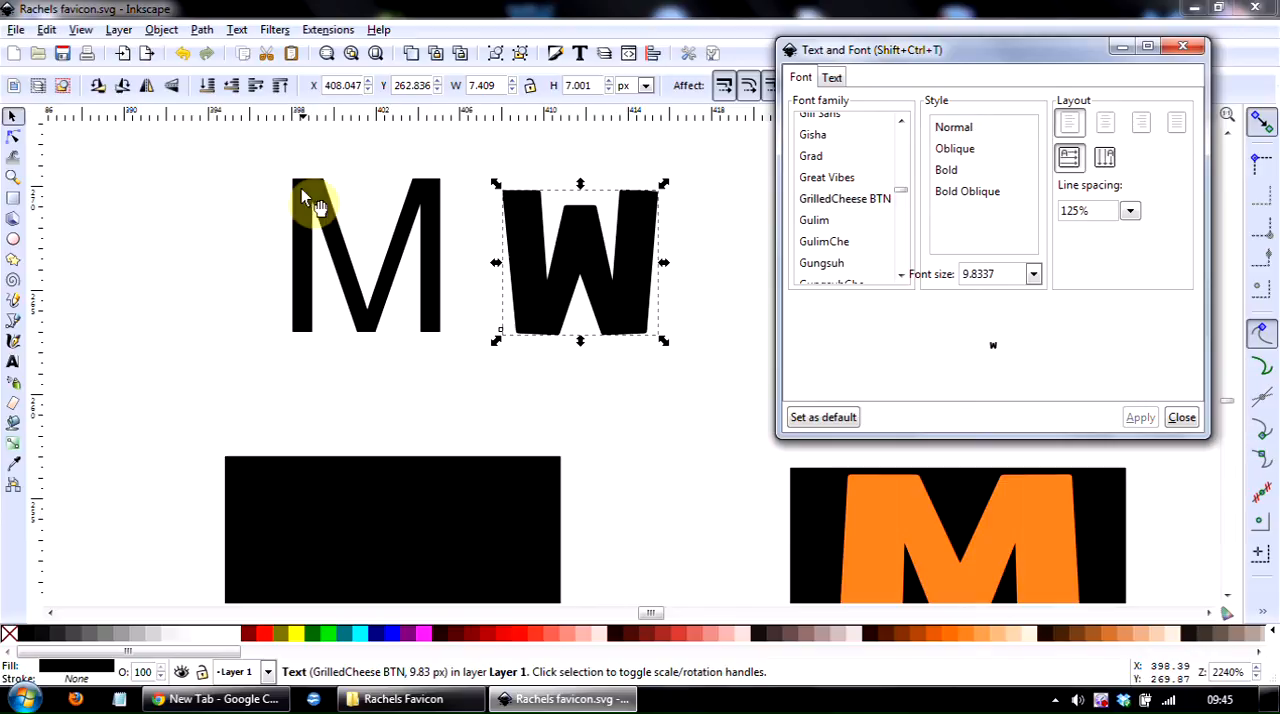
pyautogui.moveTo(440, 210)
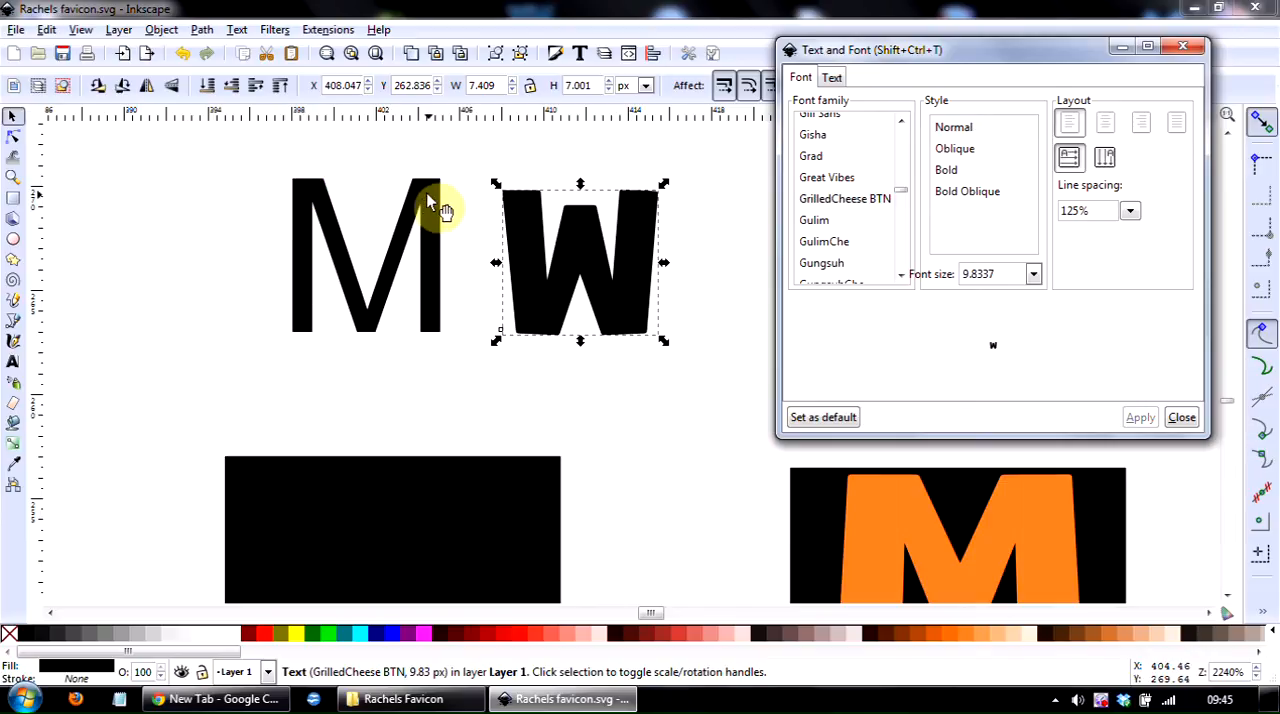
pyautogui.moveTo(1225, 250)
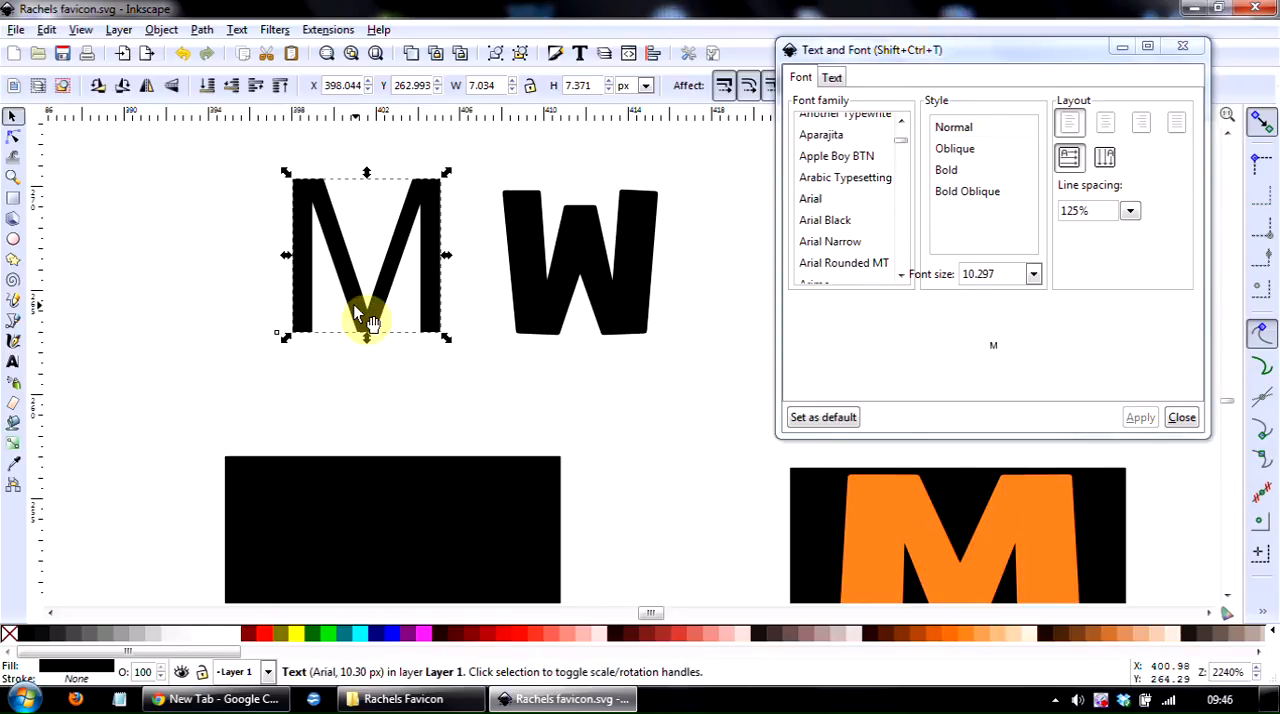
pyautogui.moveTo(897, 220)
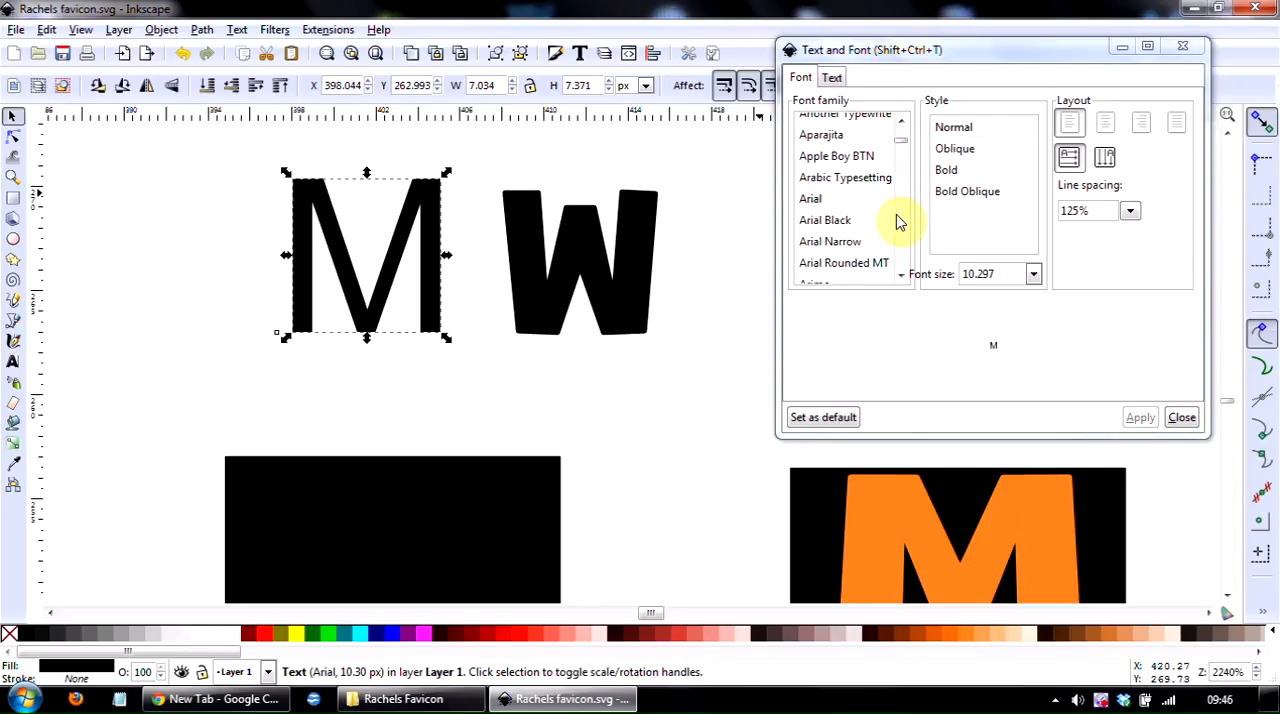
pyautogui.write('g')
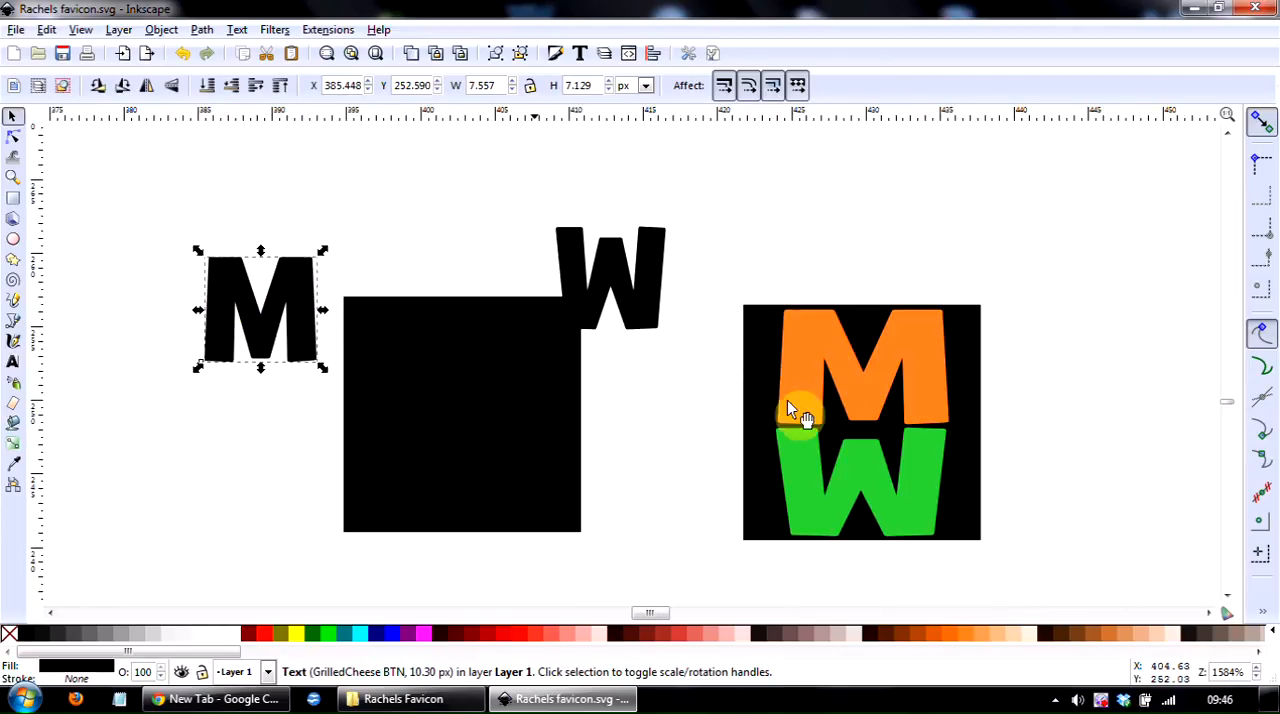
# - Color the M orange, move it onto the black square, and resize the green W
pyautogui.click(950, 632)
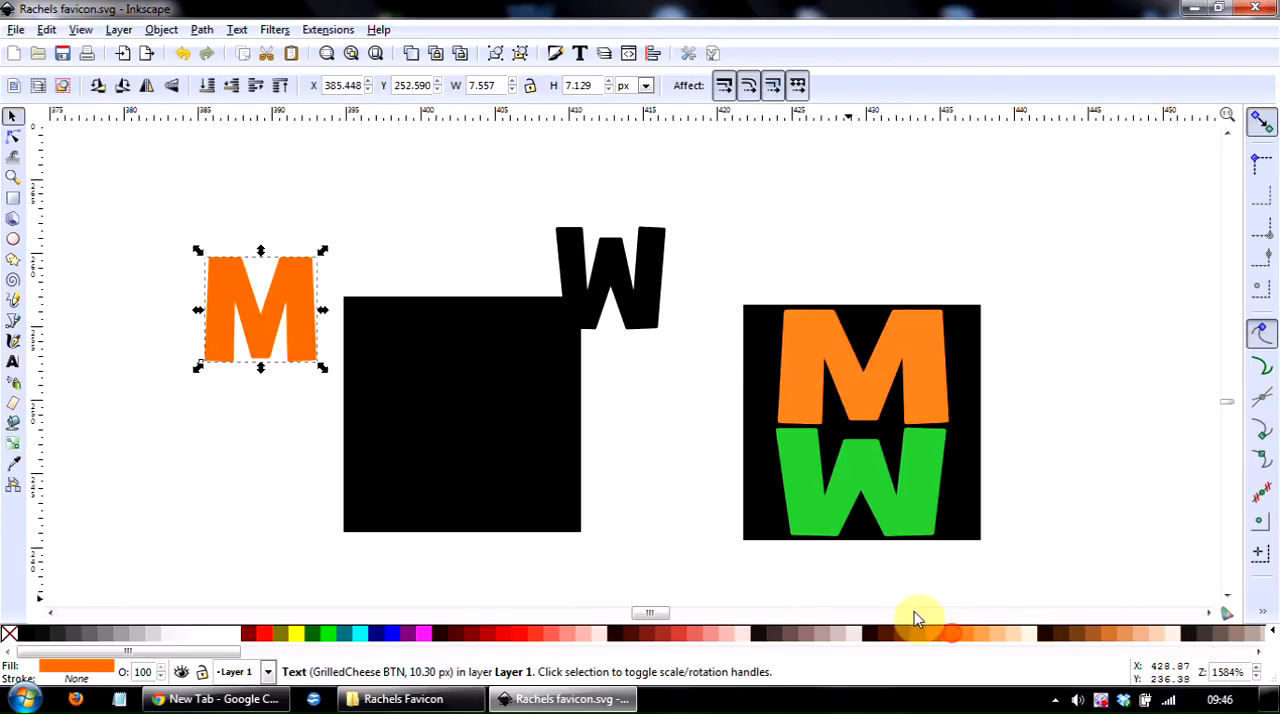
pyautogui.moveTo(260, 310); pyautogui.dragTo(460, 360)
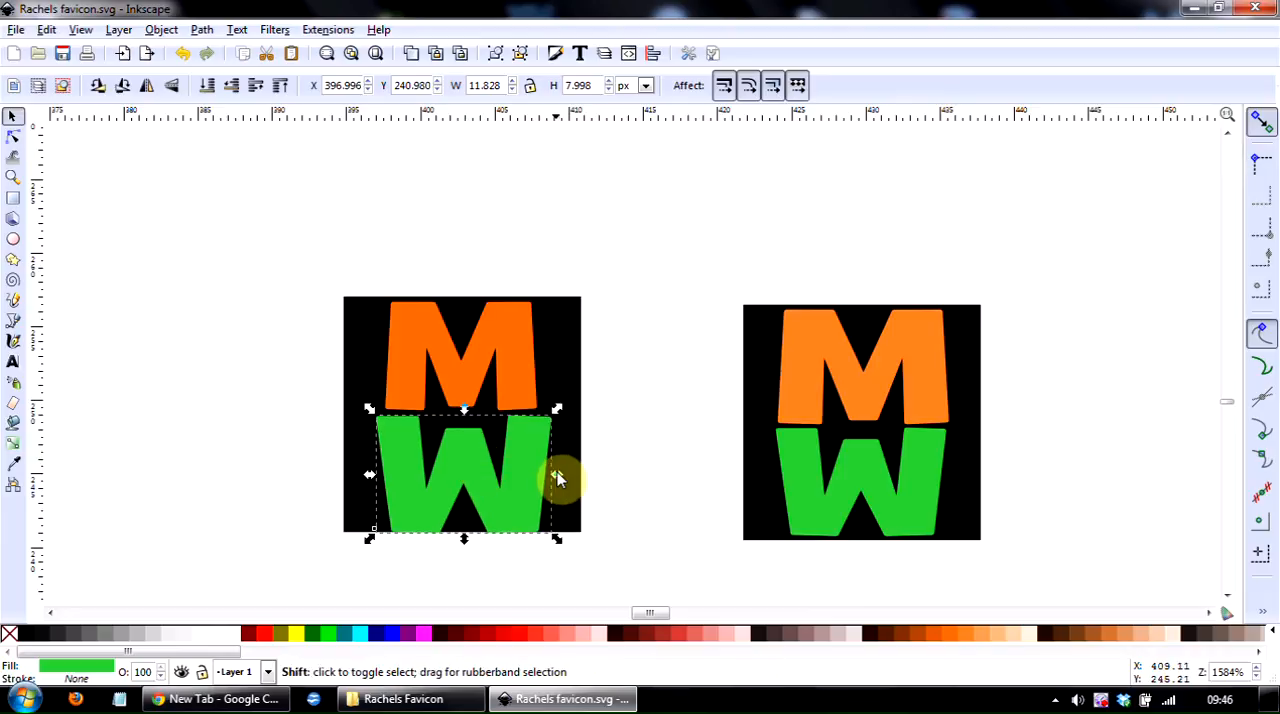
pyautogui.click(463, 477)
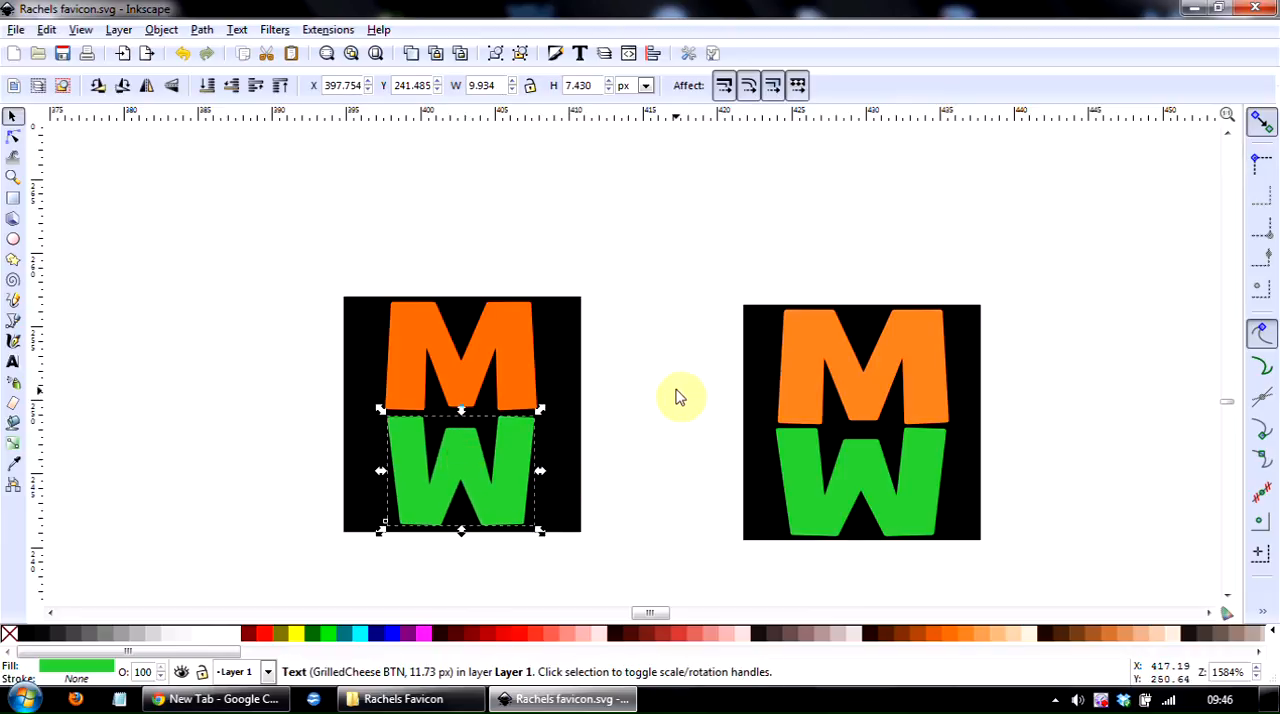
pyautogui.click(685, 393)
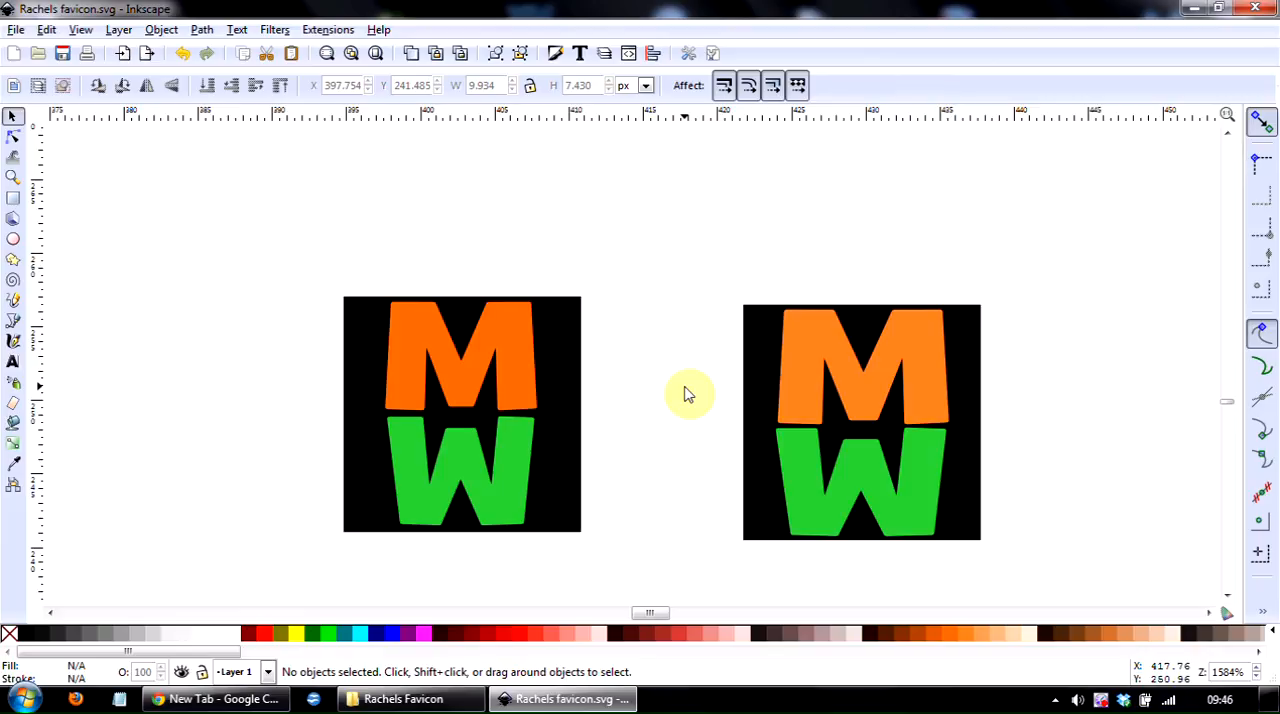
pyautogui.click(404, 698)
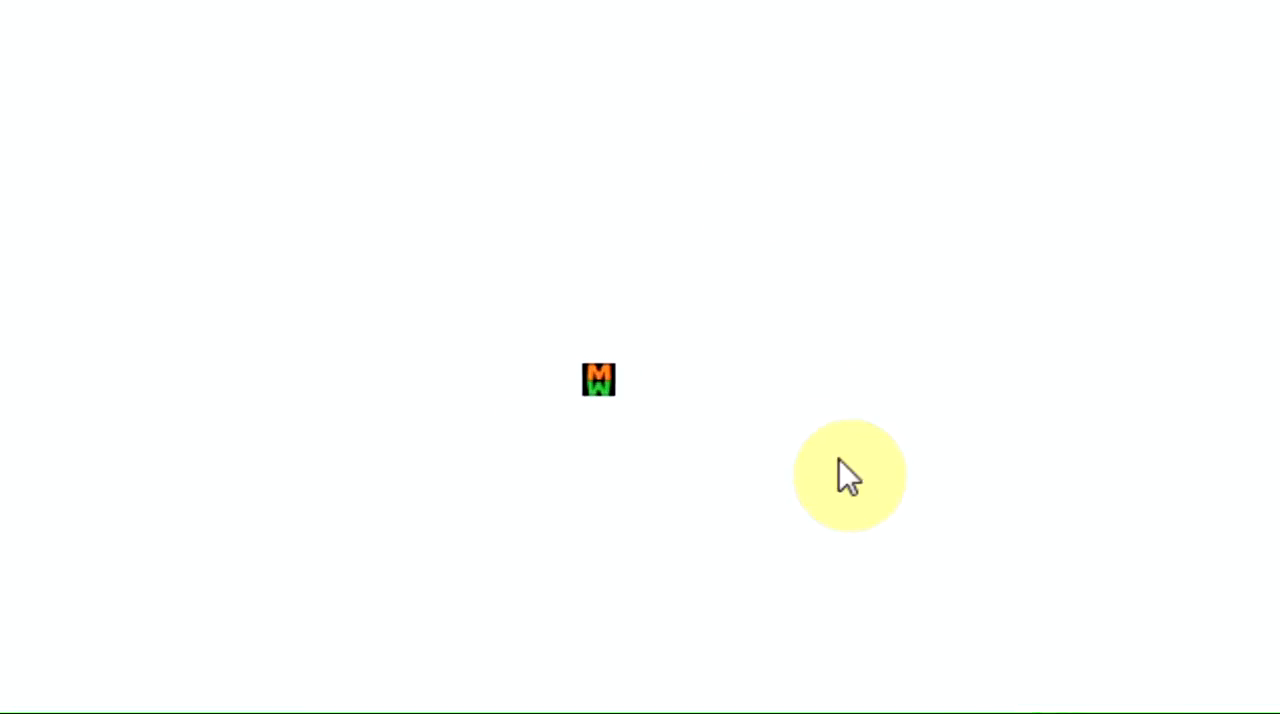
pyautogui.moveTo(850, 475)
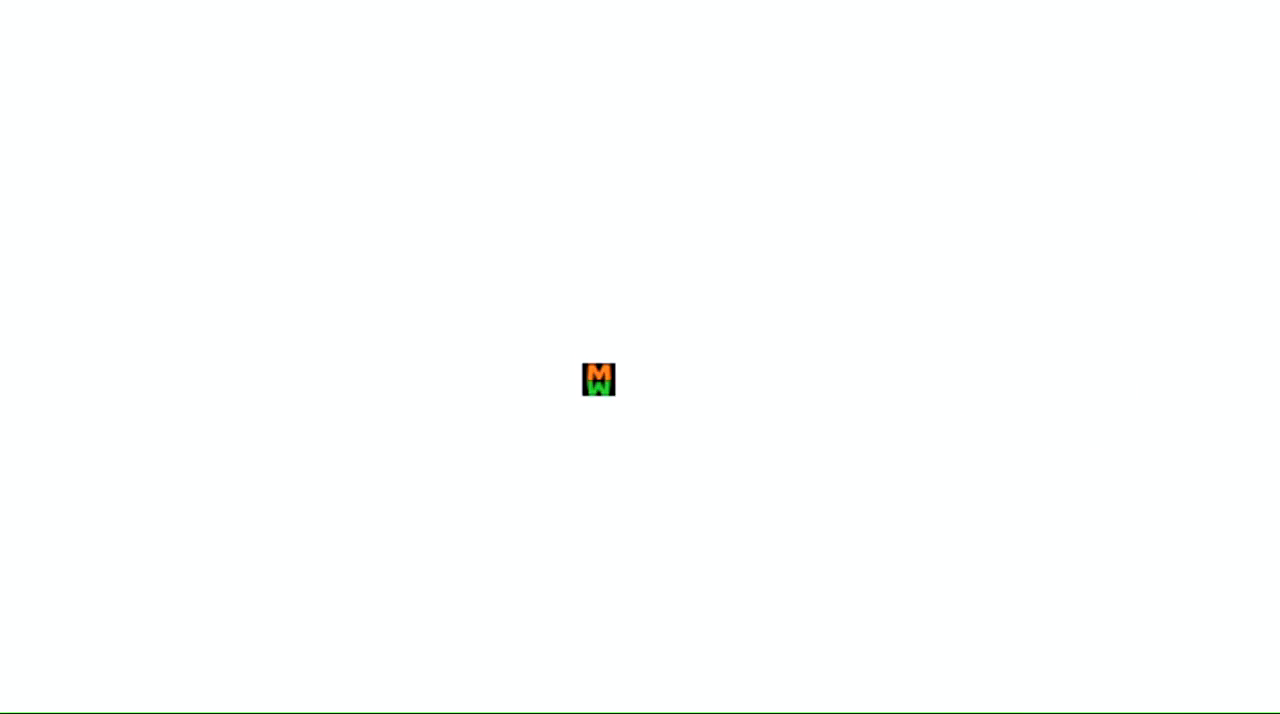